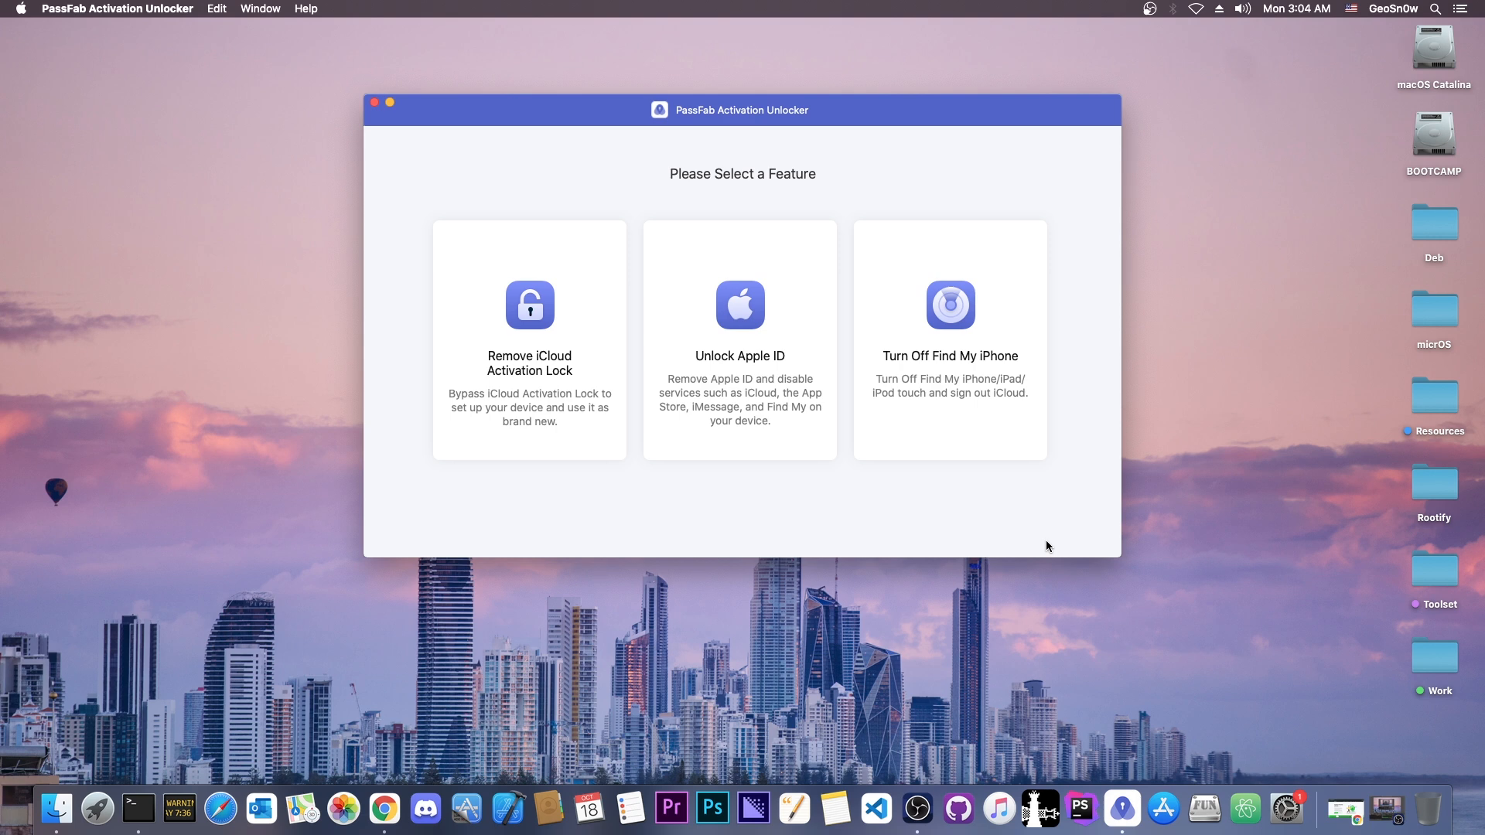
pyautogui.moveTo(1383, 780)
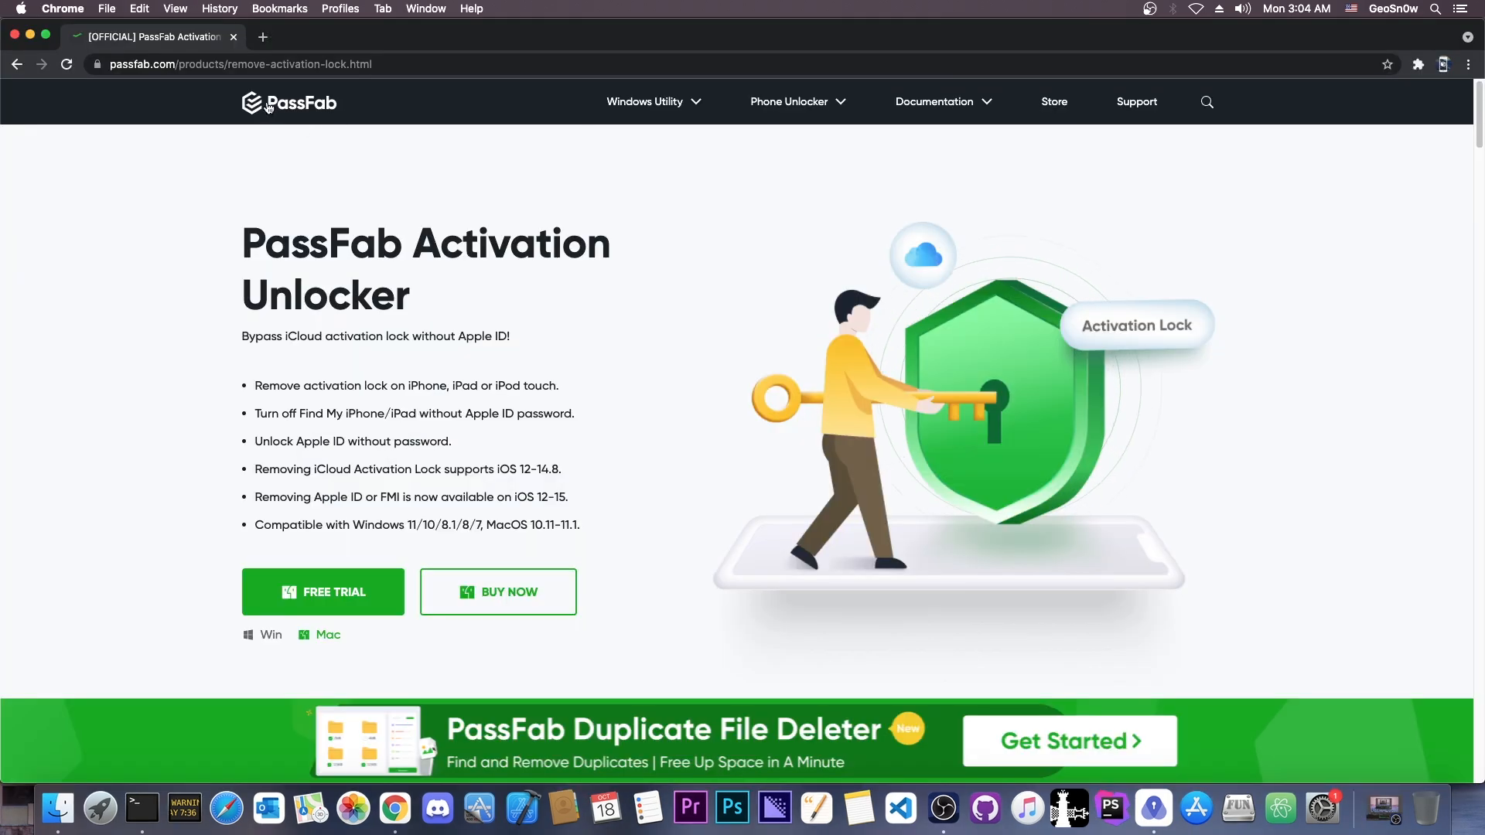
# Scroll down through the PassFab Activation Unlocker product page in Chrome
pyautogui.scroll(-3)
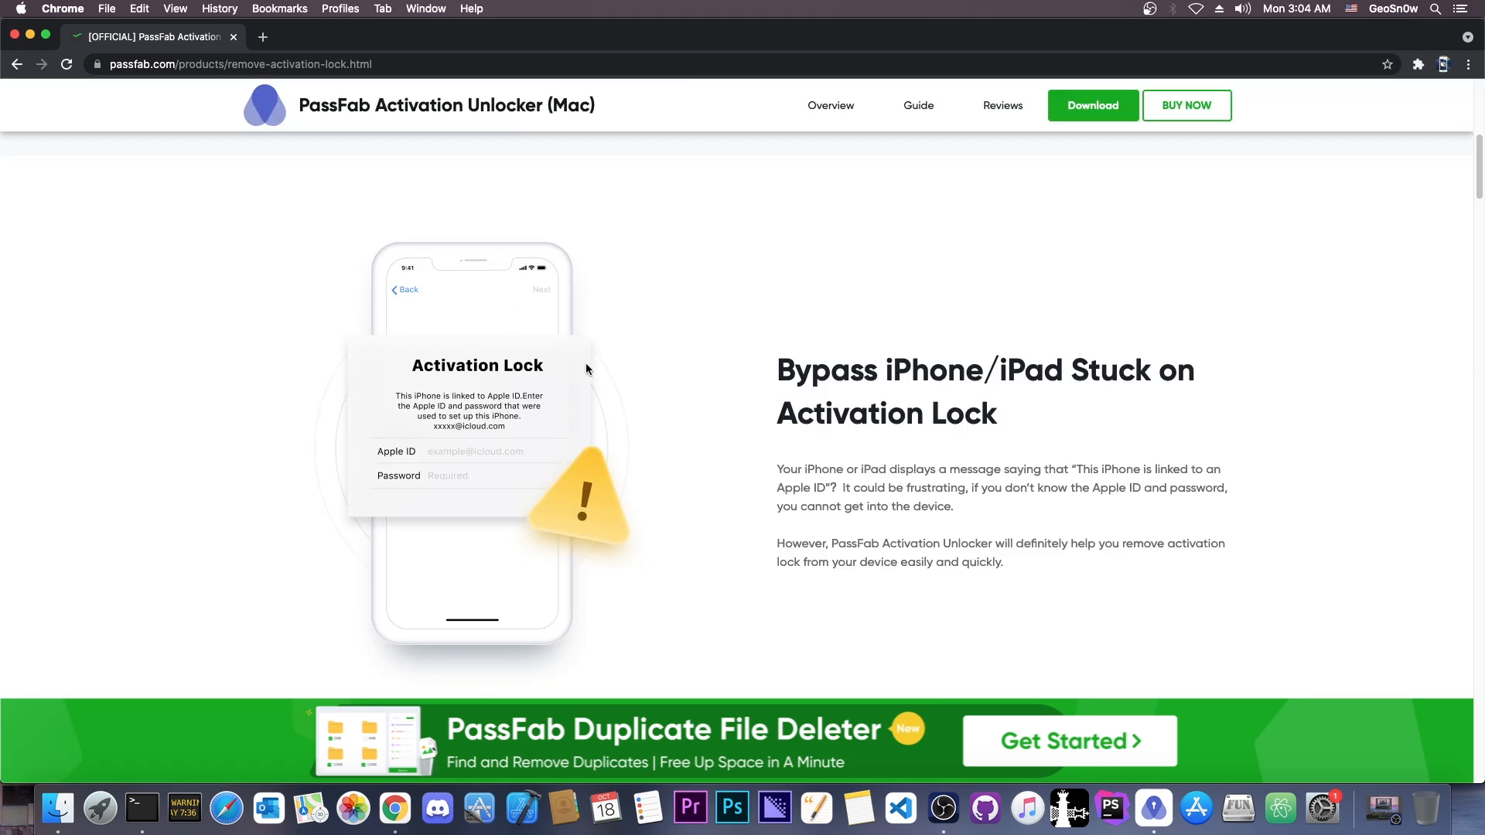
pyautogui.scroll(-3)
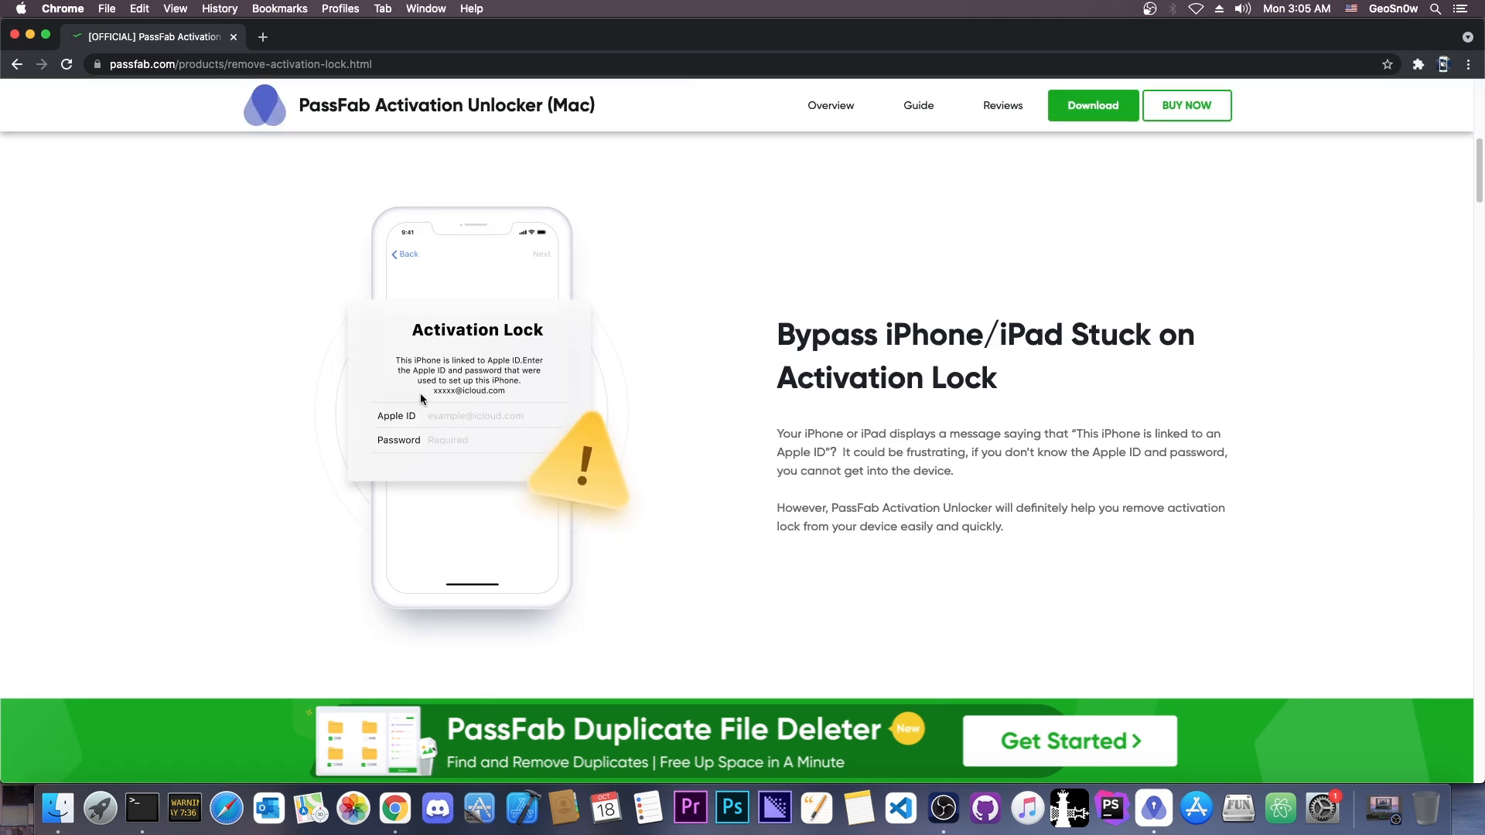
pyautogui.scroll(-3)
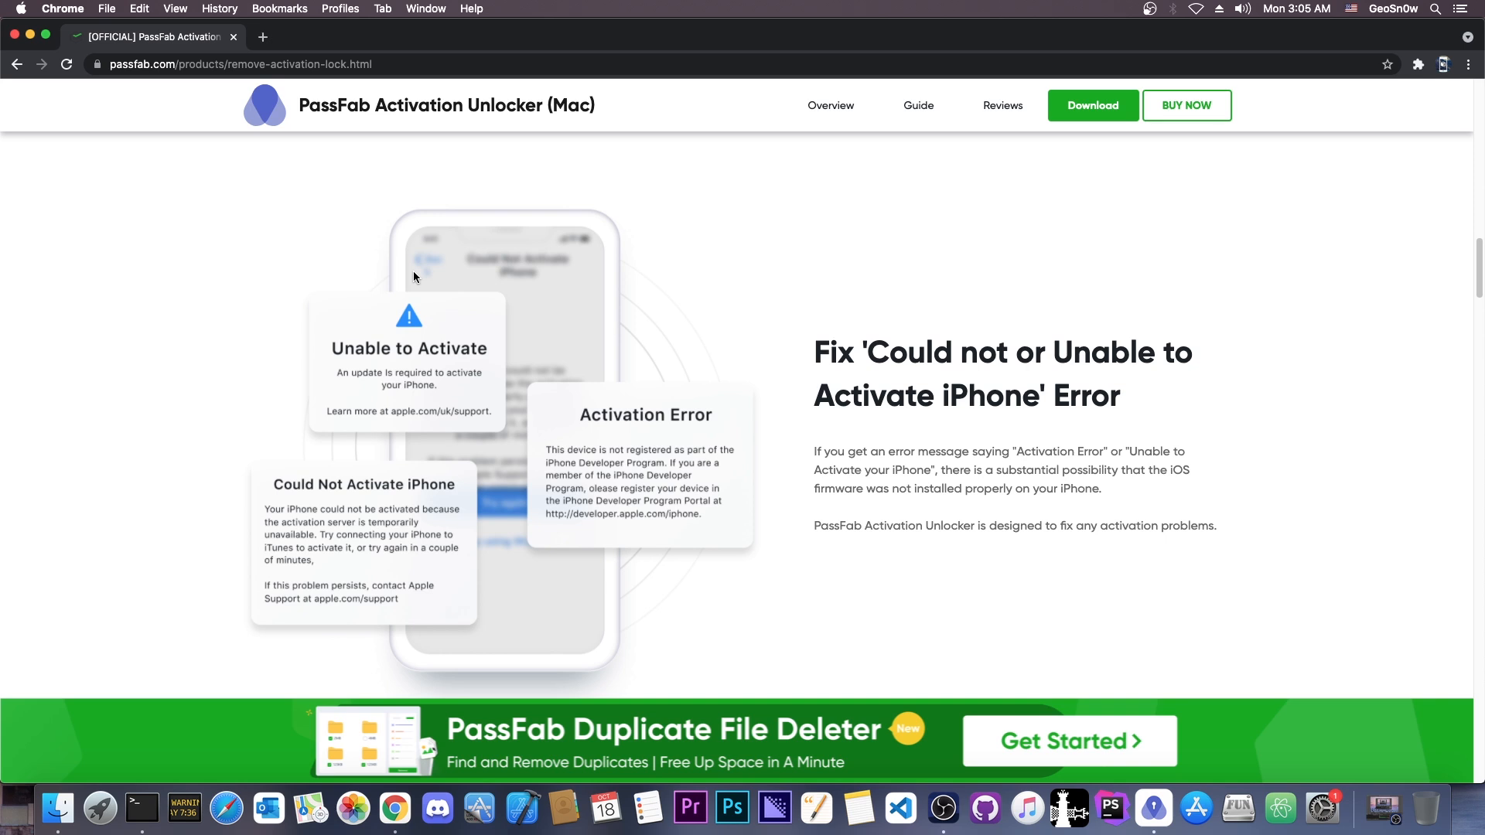
pyautogui.scroll(-3)
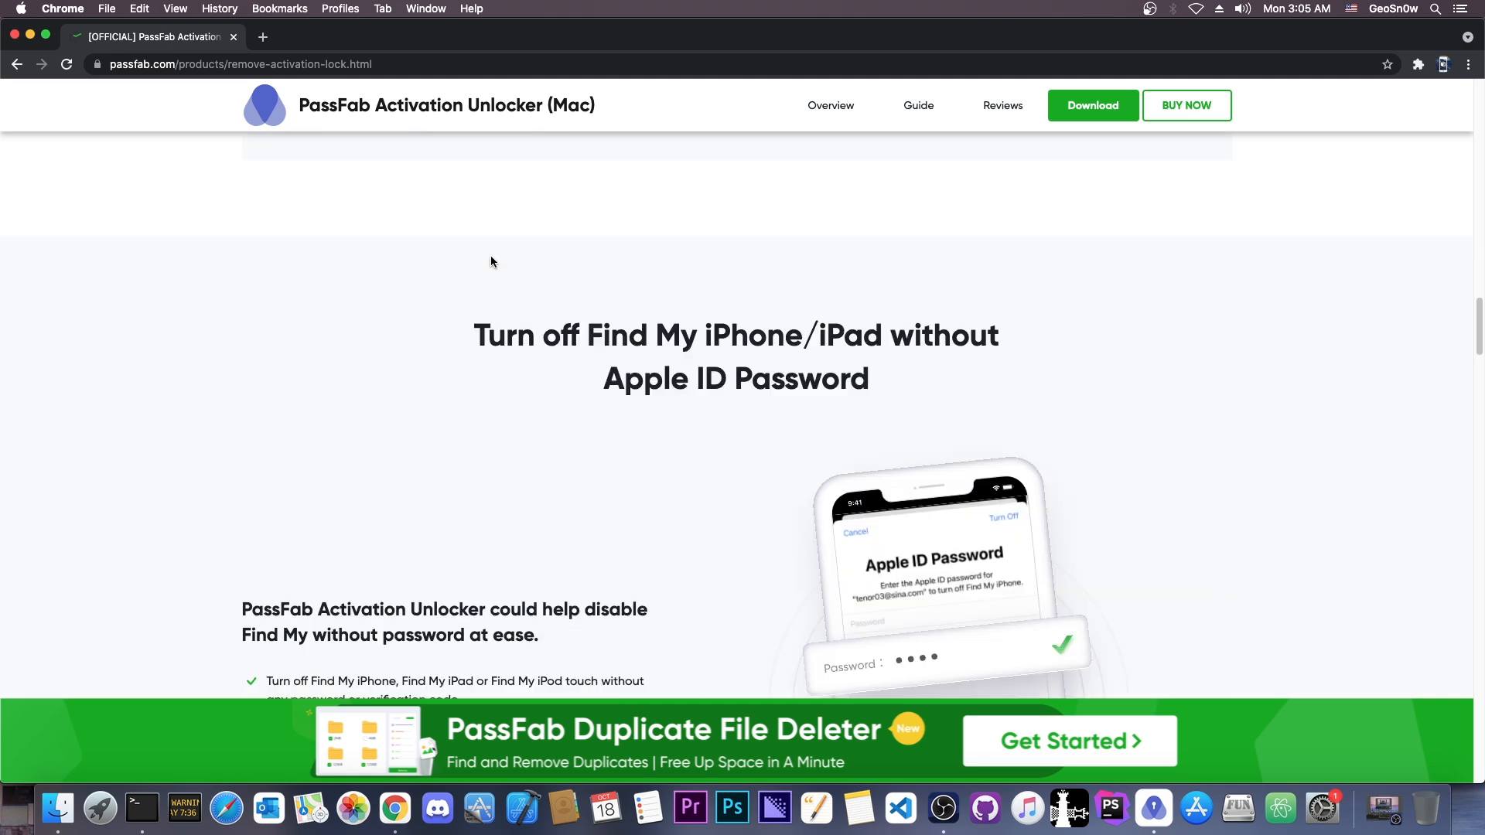
pyautogui.scroll(-3)
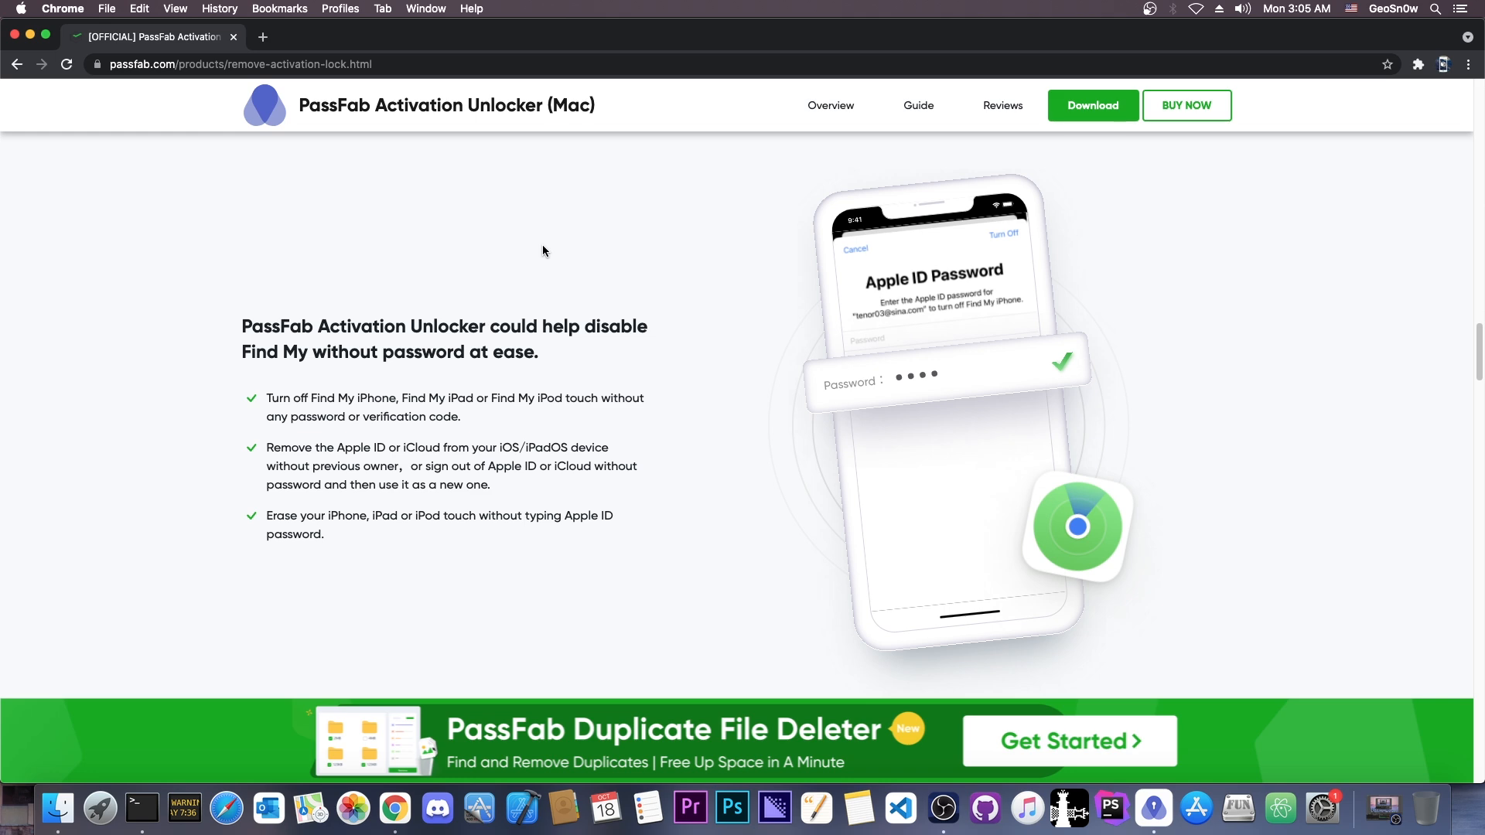
pyautogui.scroll(-3)
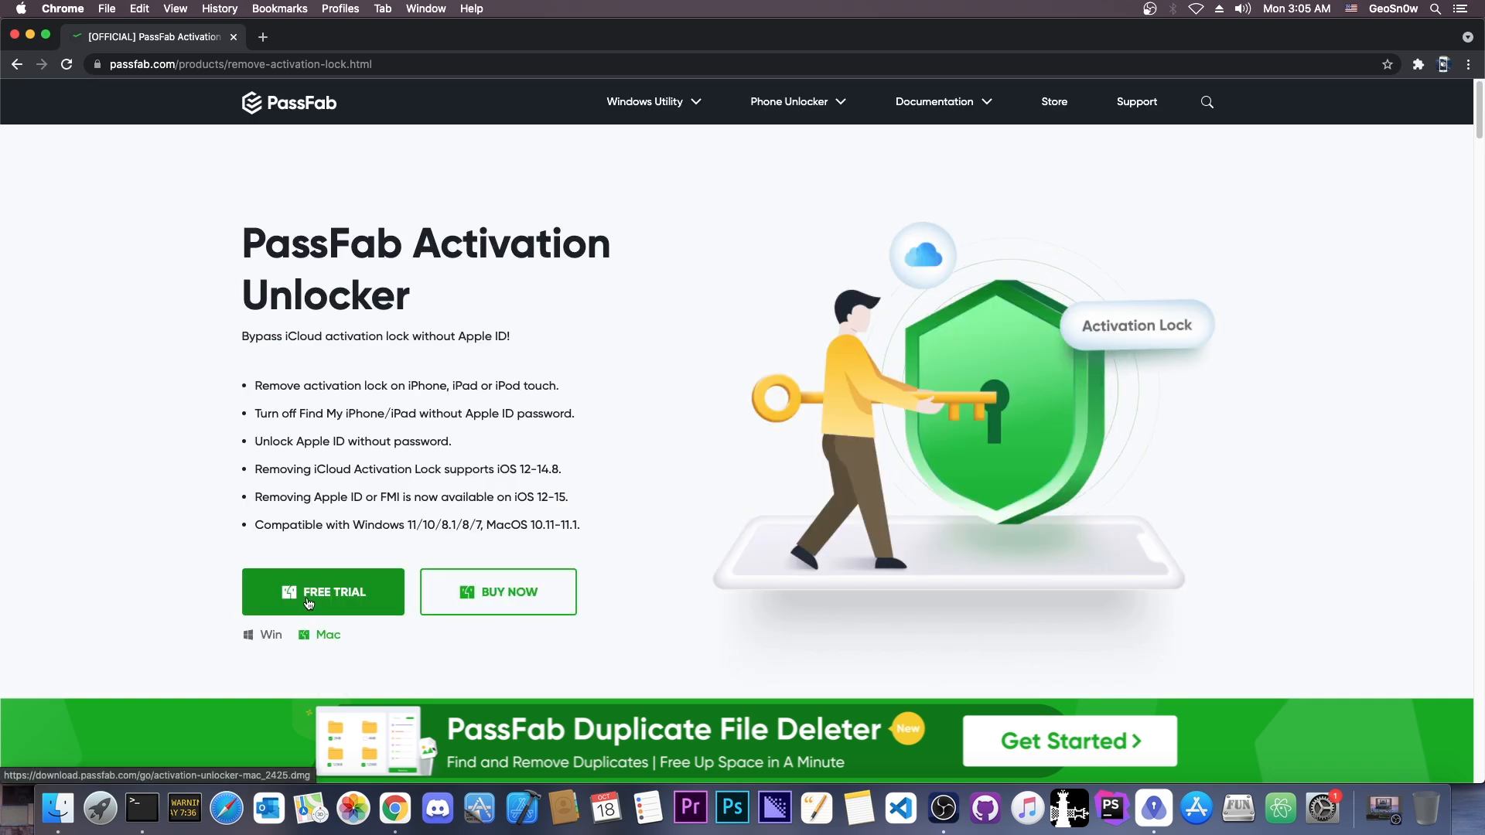
# Start the FREE TRIAL download, cancel the save sheet, then choose Remove iCloud Activation Lock
pyautogui.click(323, 592)
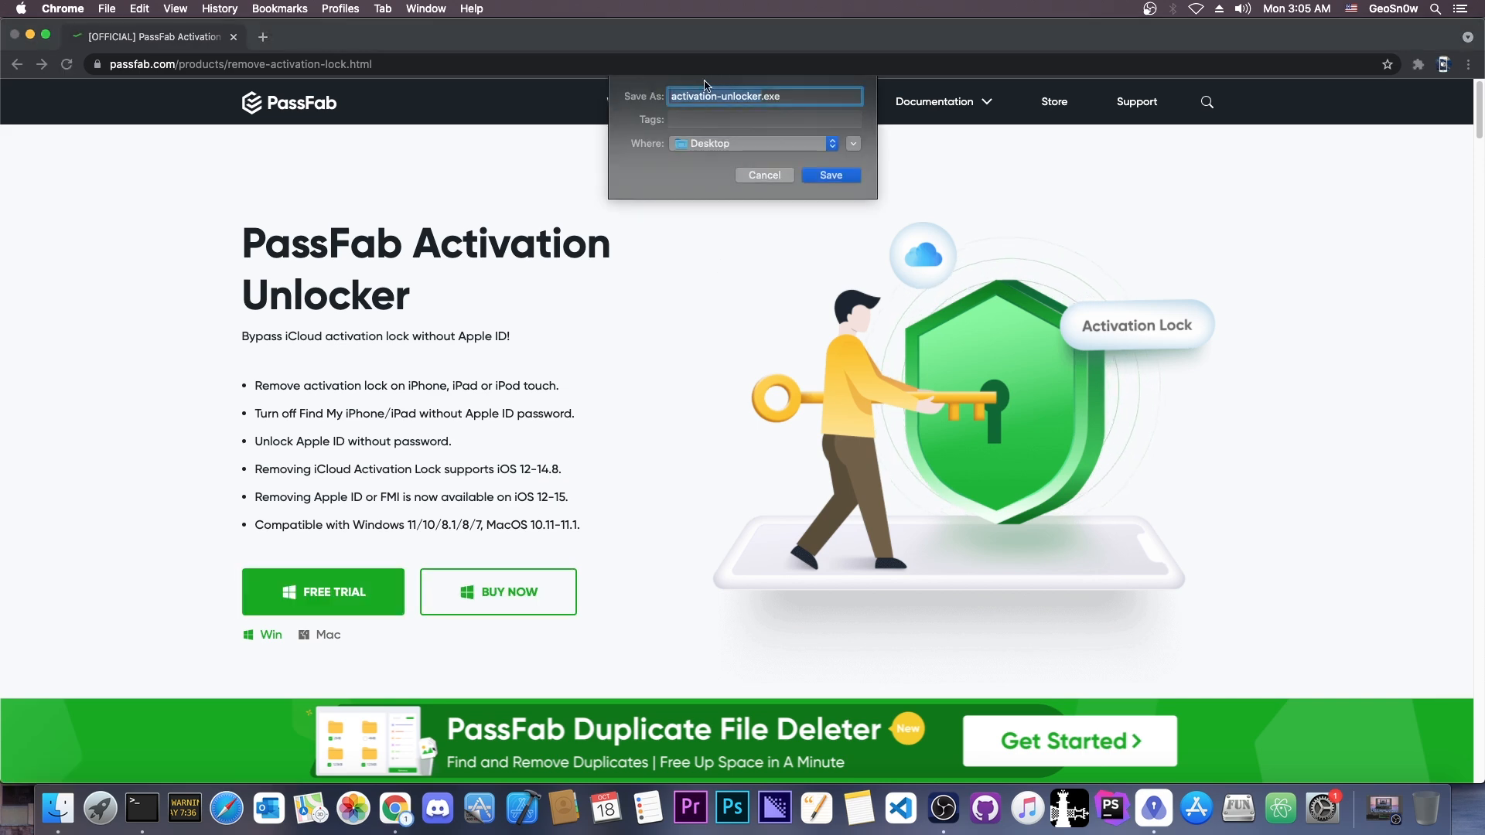
pyautogui.click(830, 174)
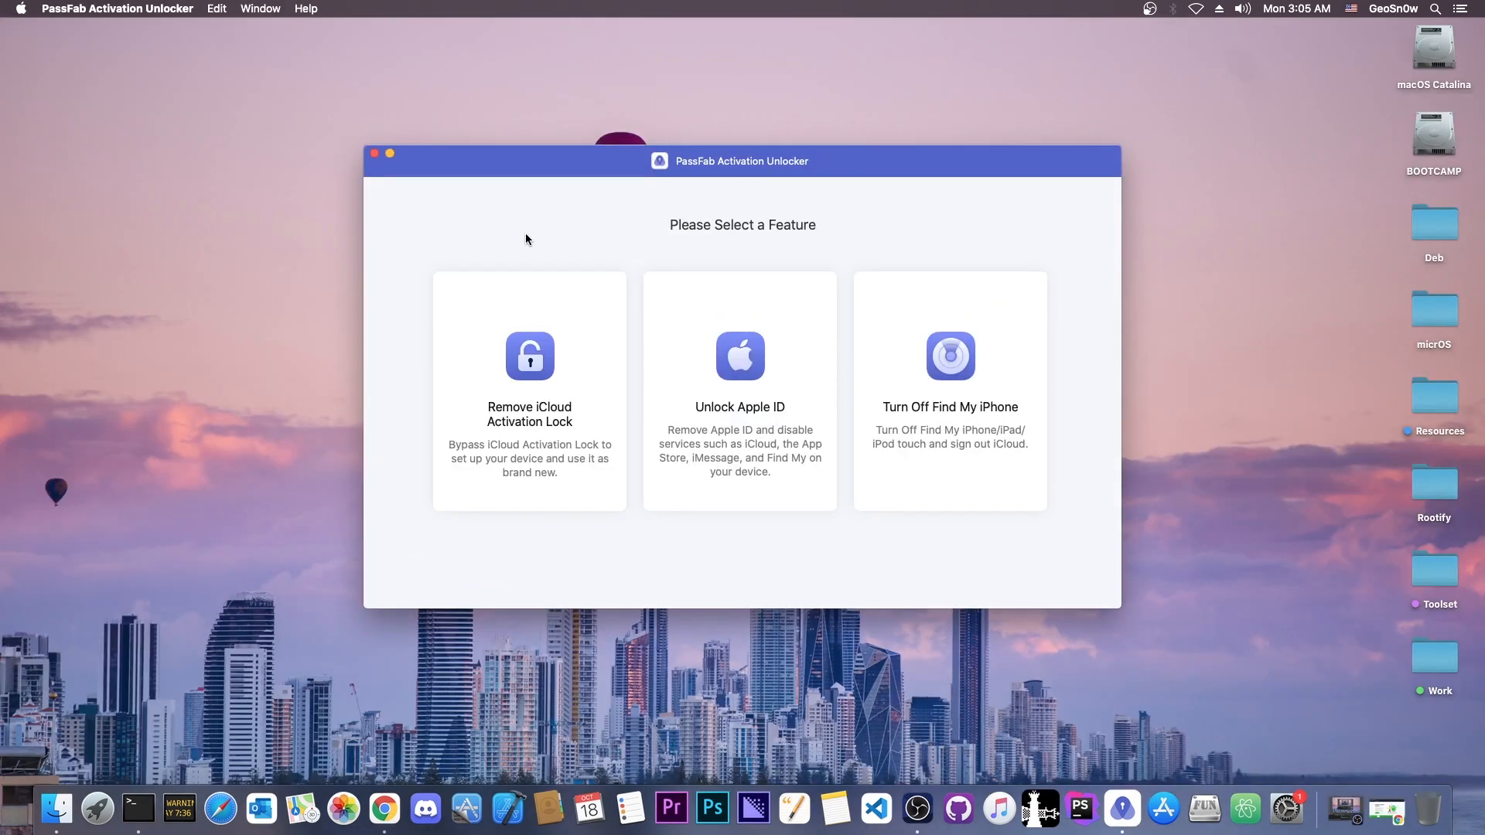
pyautogui.click(528, 391)
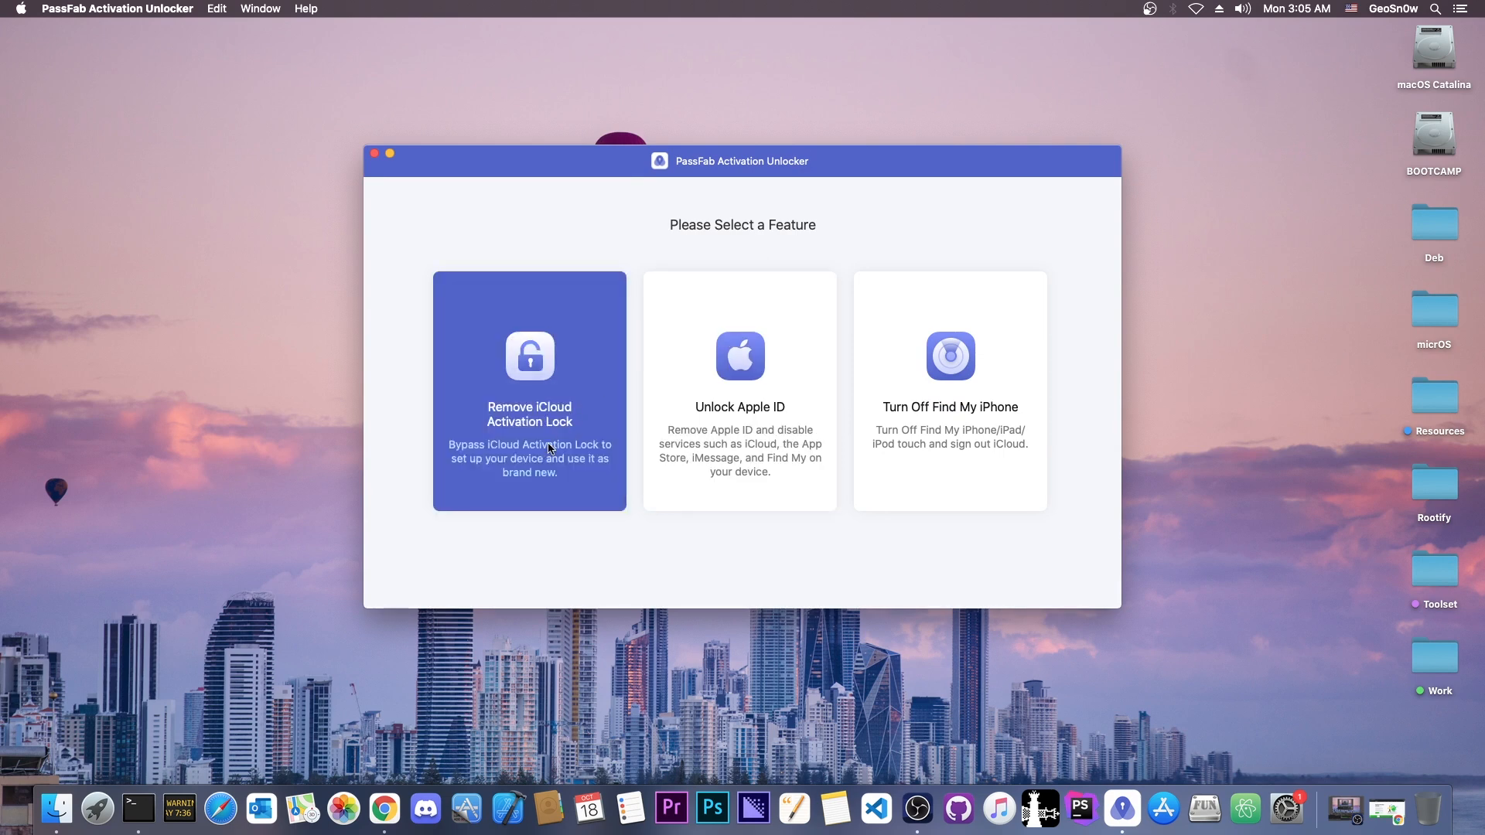
pyautogui.click(528, 390)
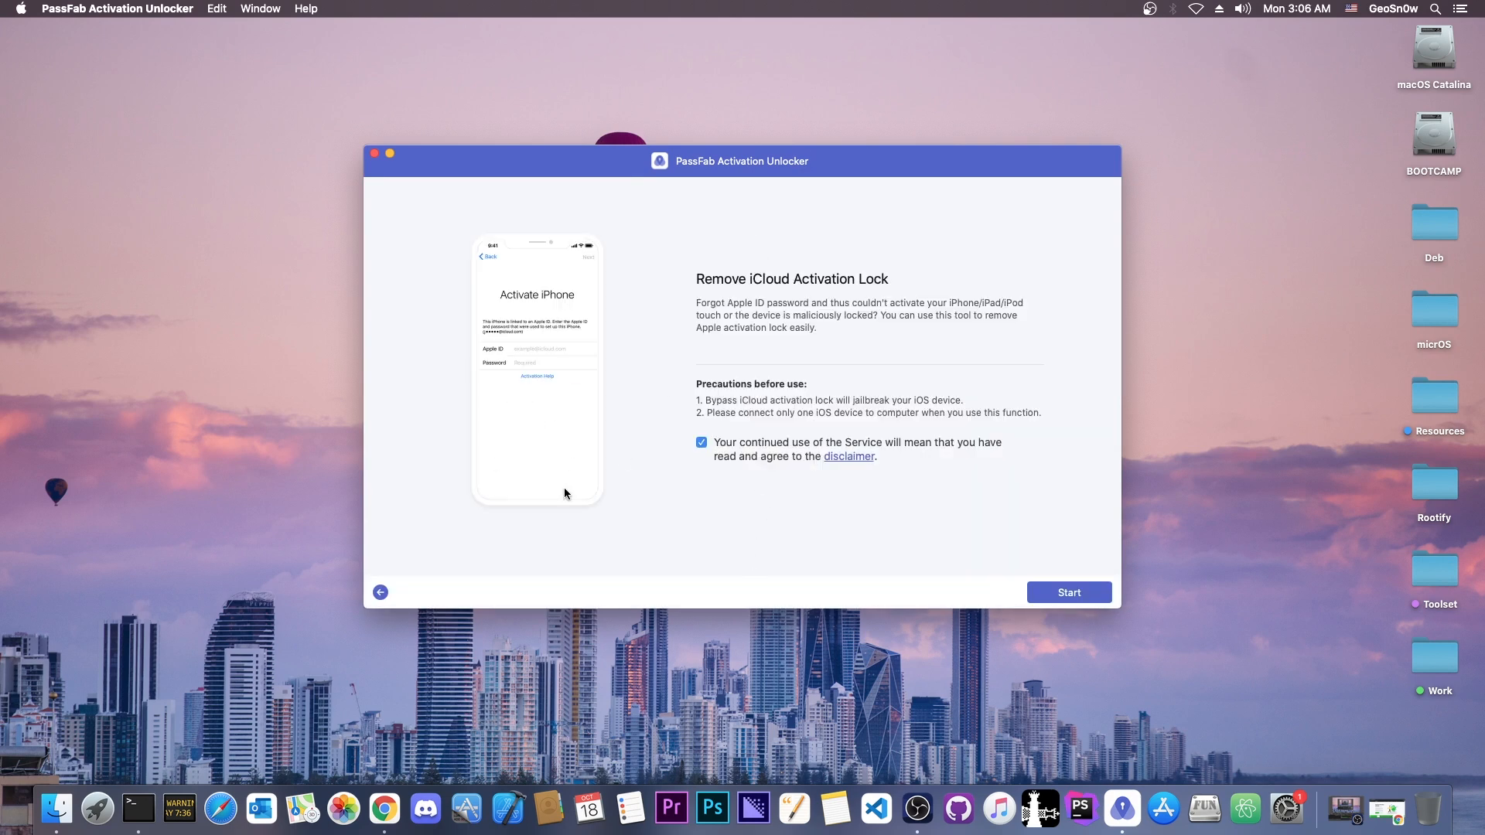
pyautogui.moveTo(616, 362)
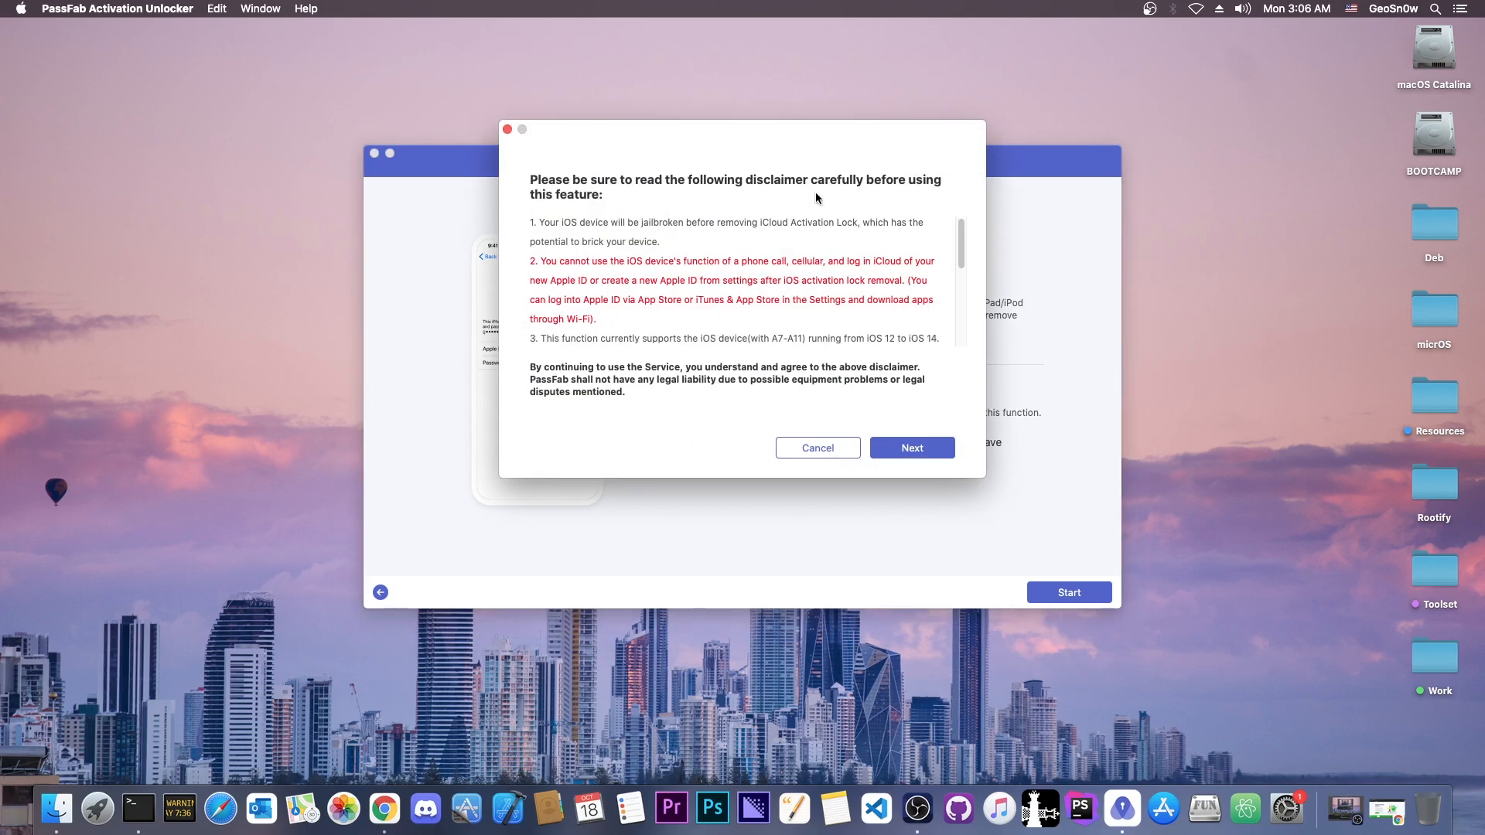
pyautogui.moveTo(745, 263)
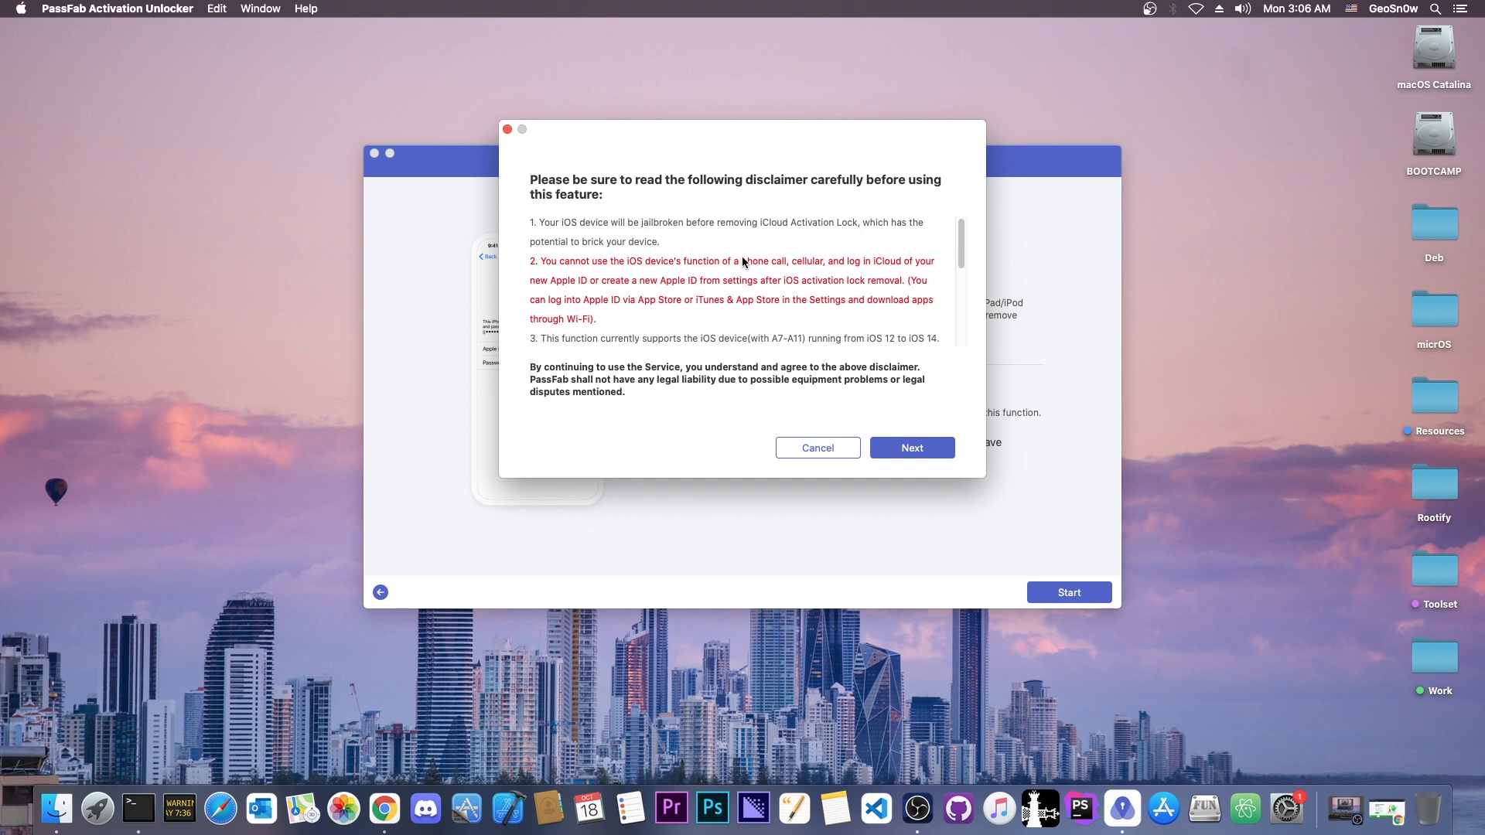
pyautogui.moveTo(1040, 810)
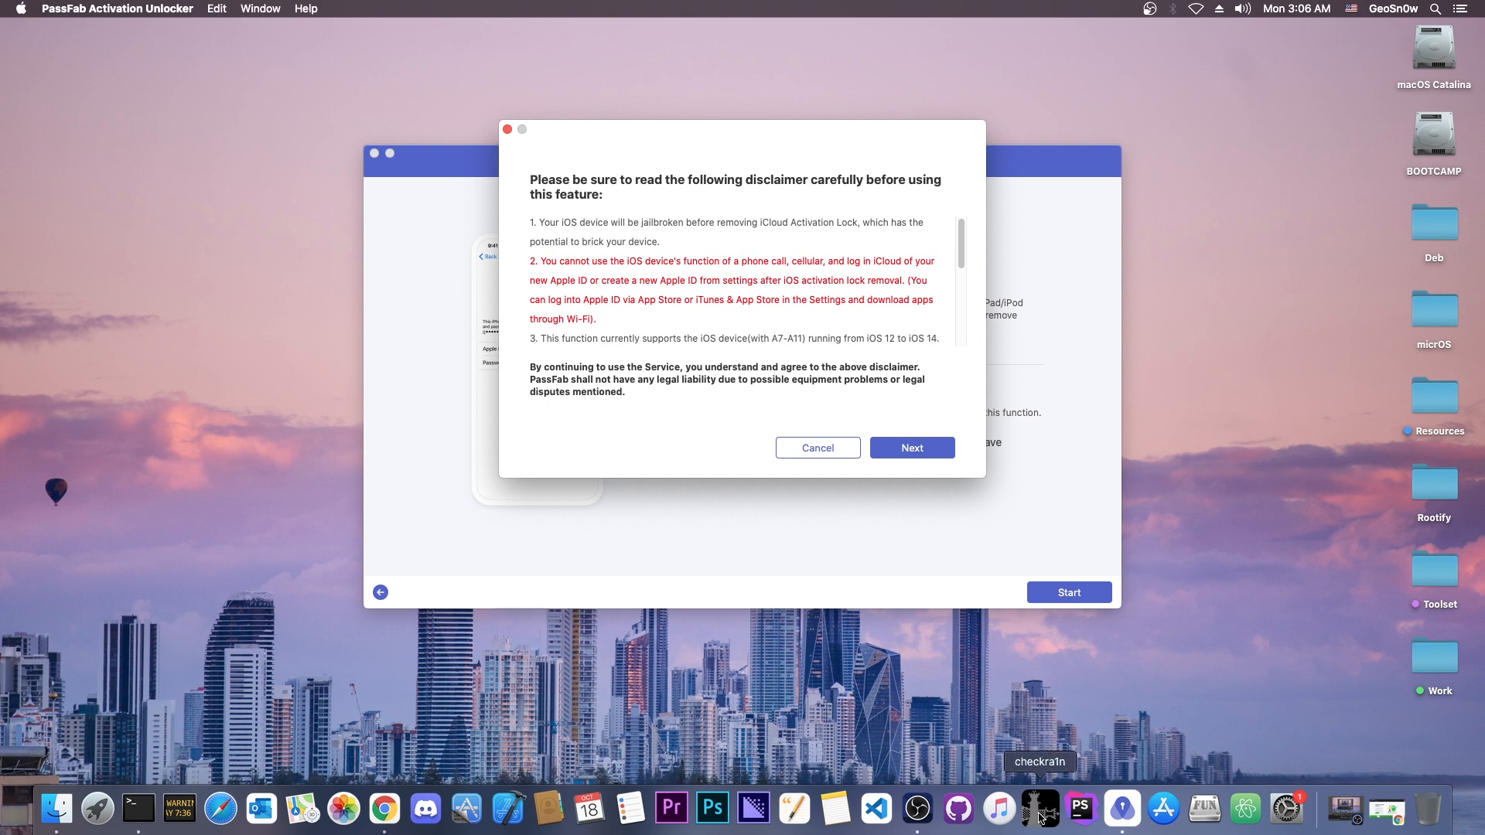
pyautogui.moveTo(704, 224)
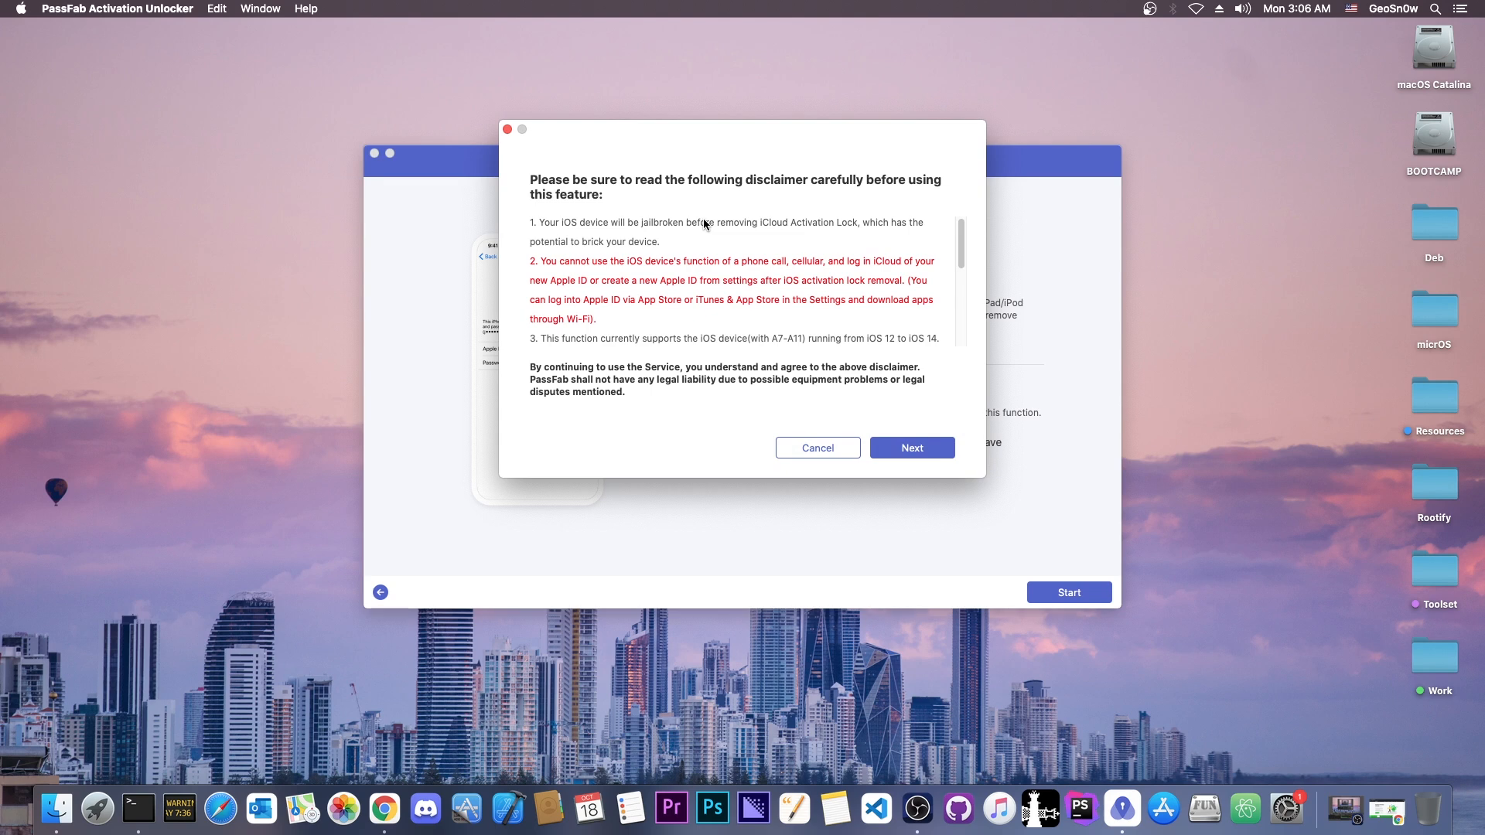
pyautogui.moveTo(617, 293)
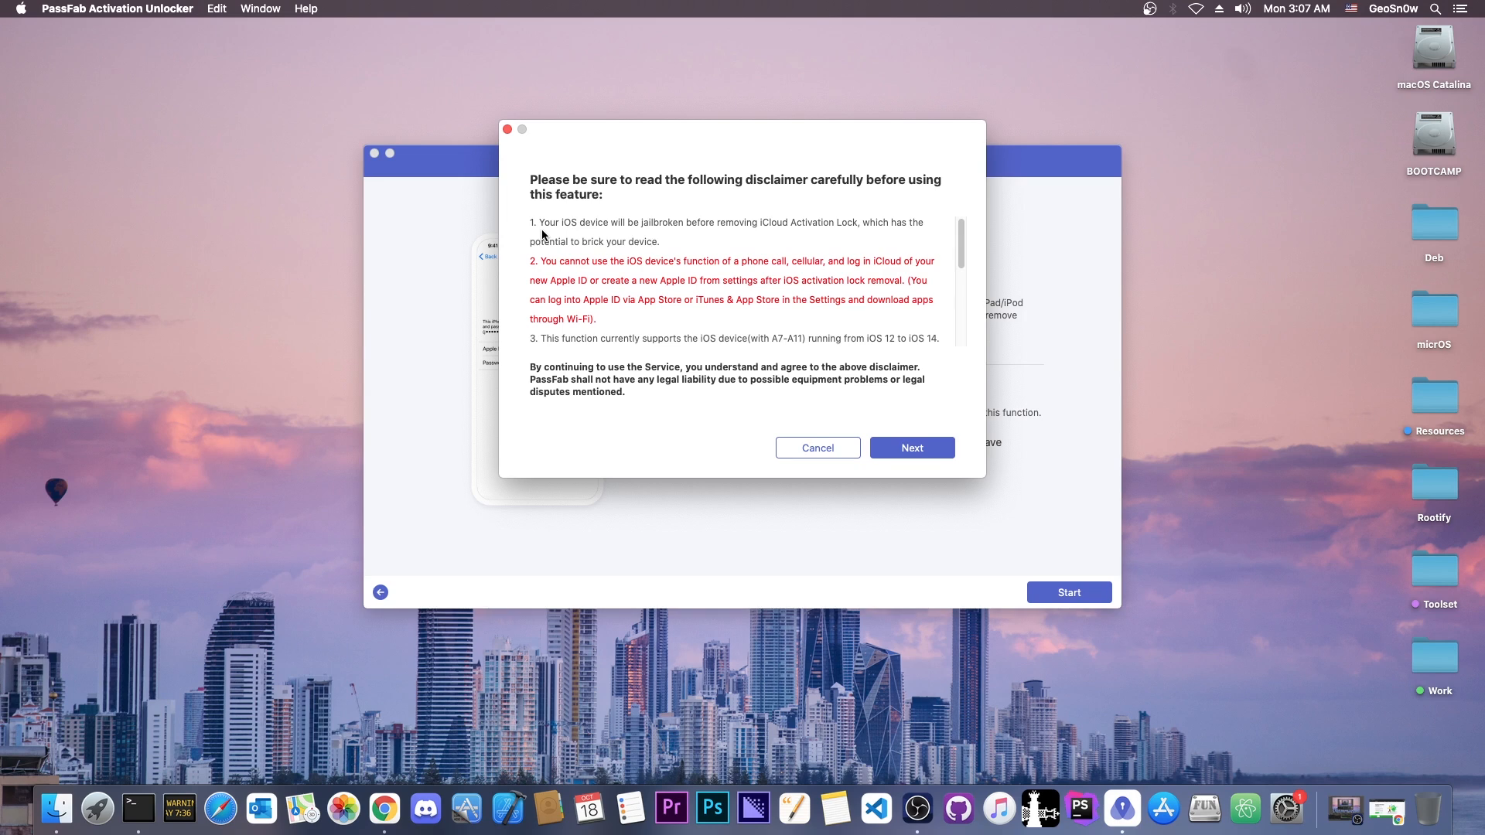
# Read through the jailbreak disclaimer and accept it with Next
pyautogui.scroll(-3)
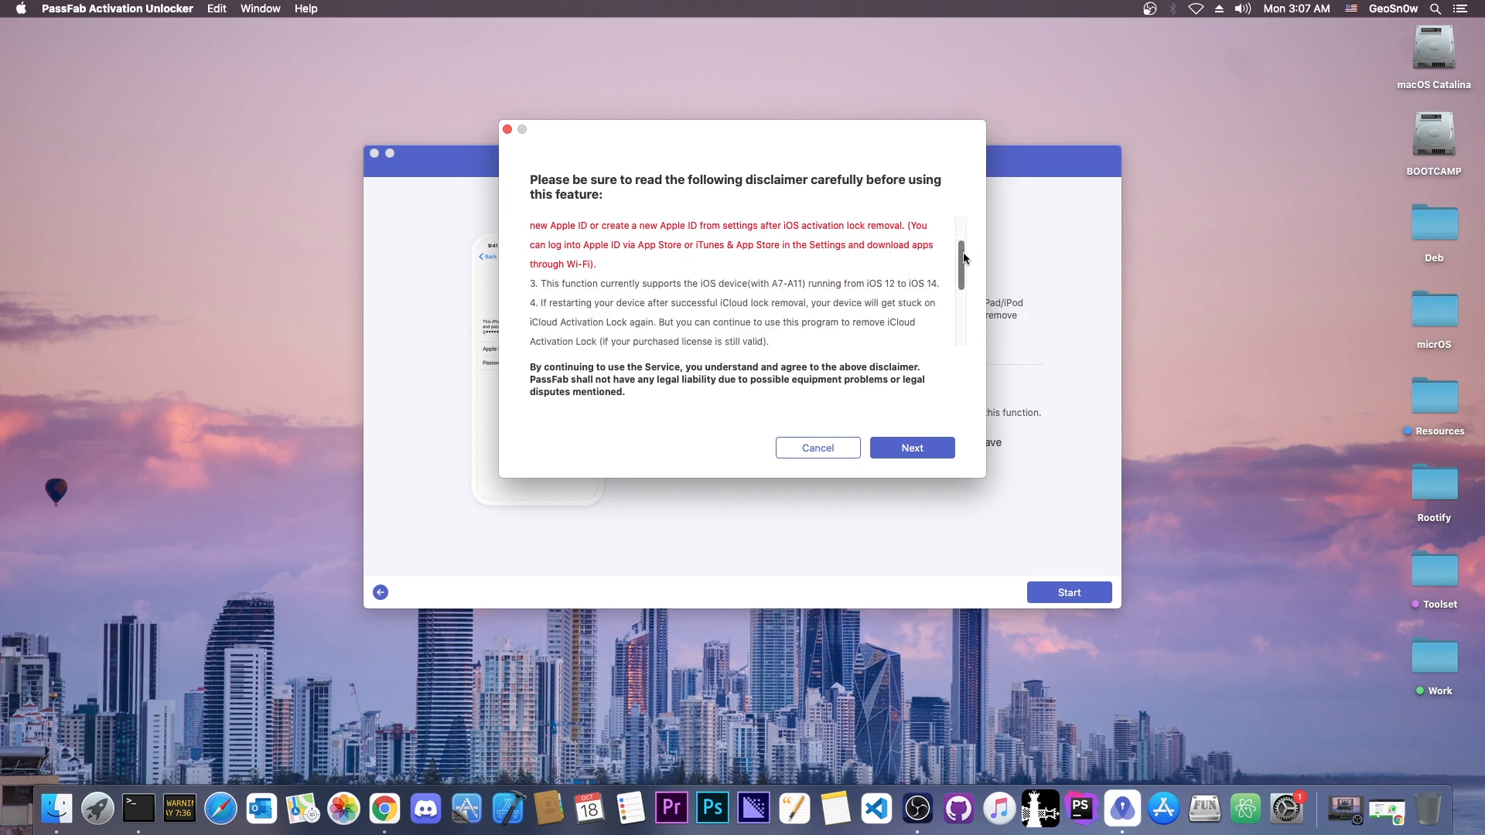
pyautogui.scroll(-3)
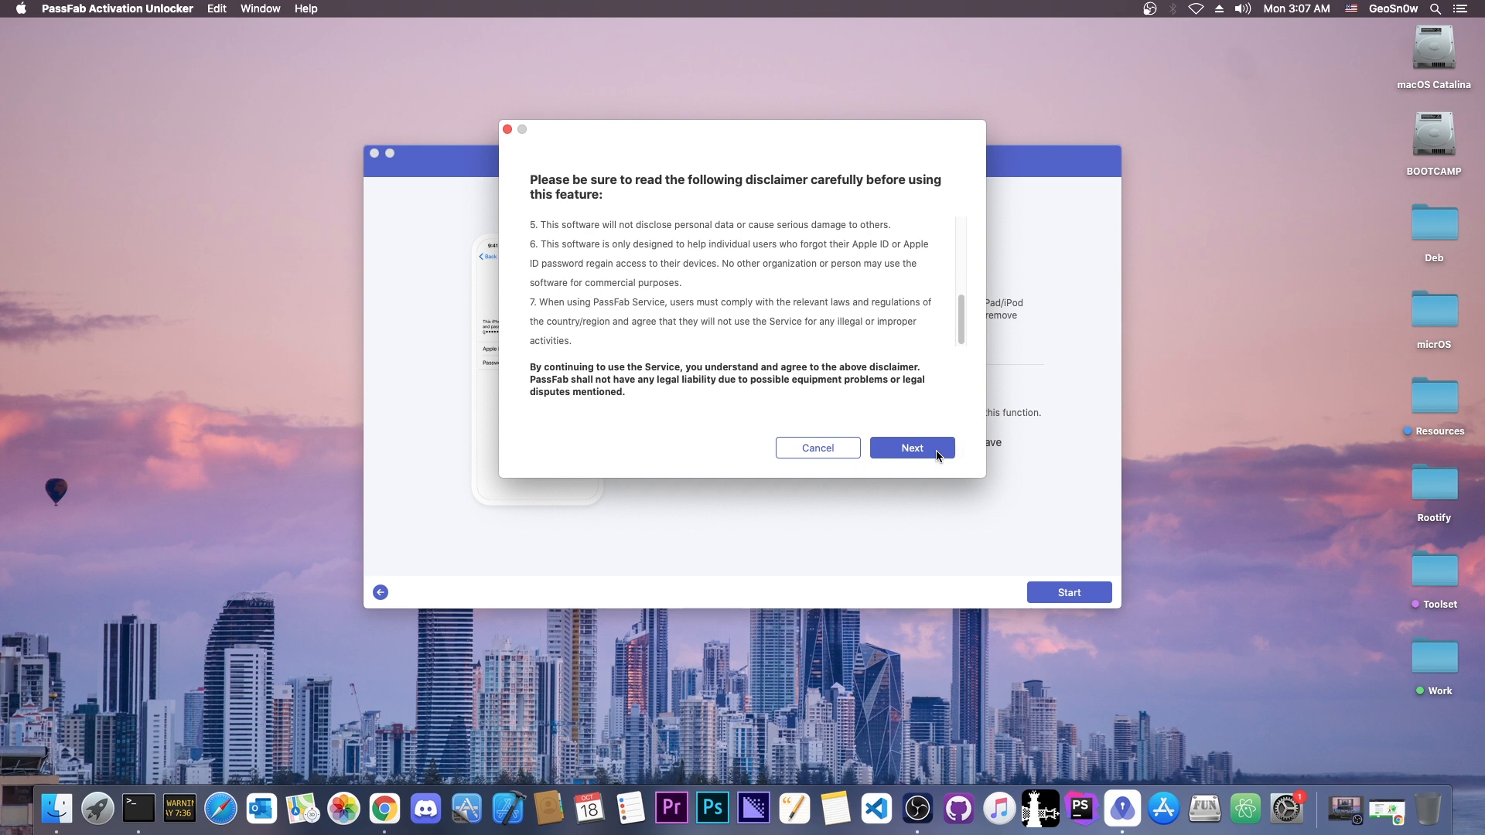
pyautogui.click(911, 447)
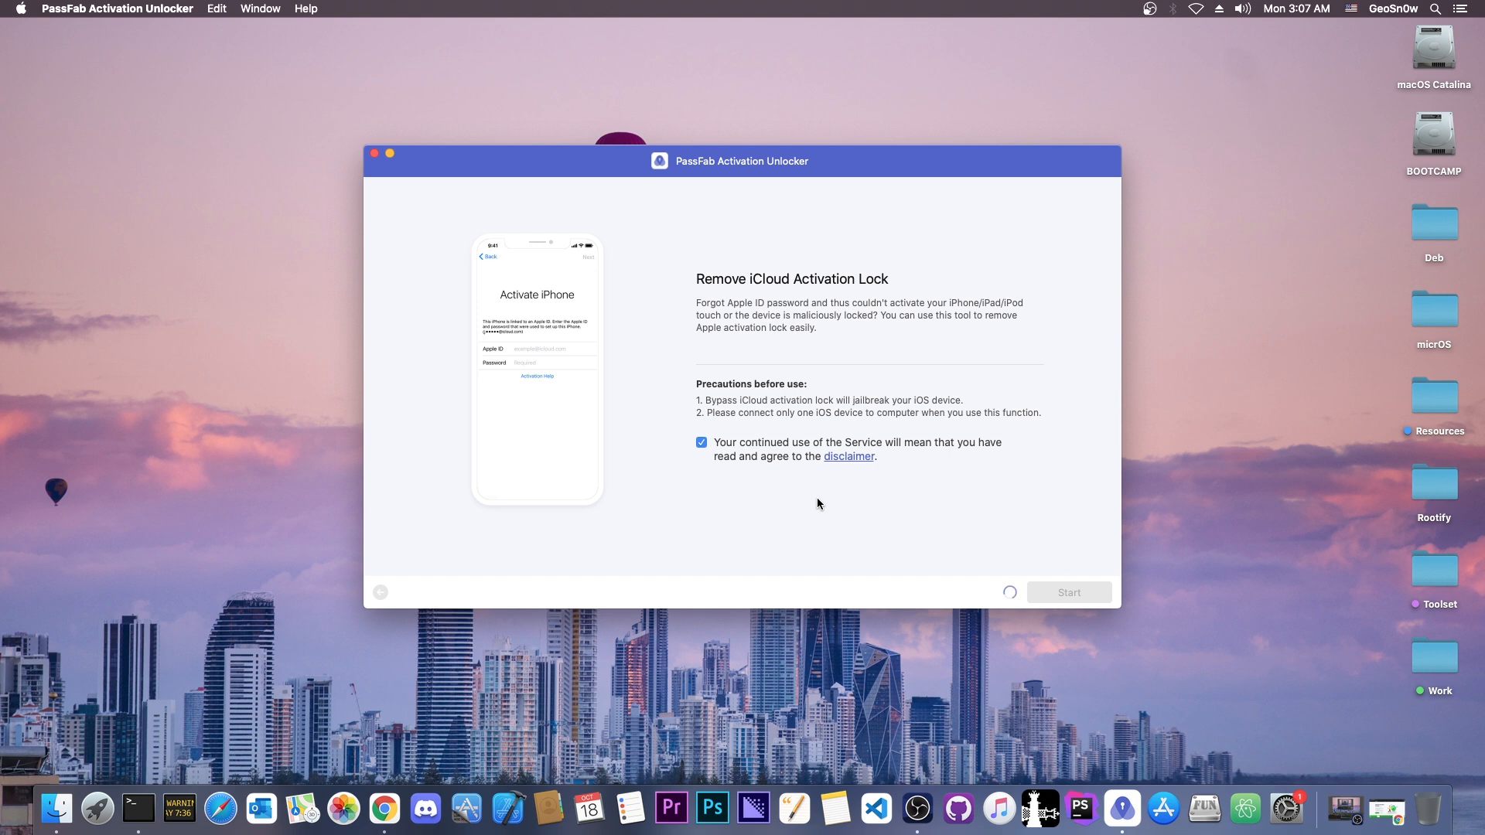
# Let the jailbreak tool finish downloading and select checkra1n.app on the desktop
pyautogui.click(1068, 591)
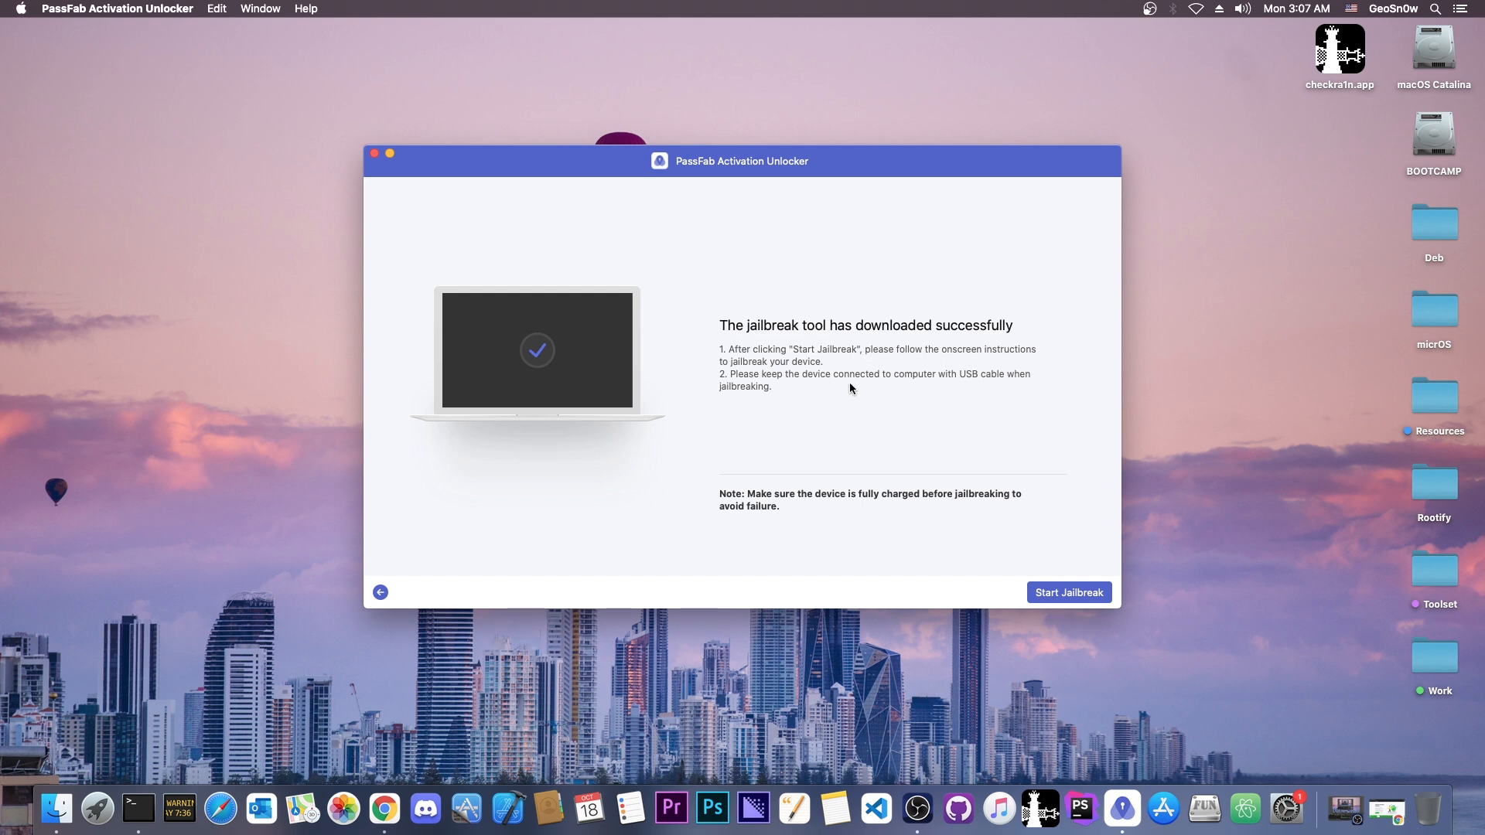
pyautogui.moveTo(968, 377)
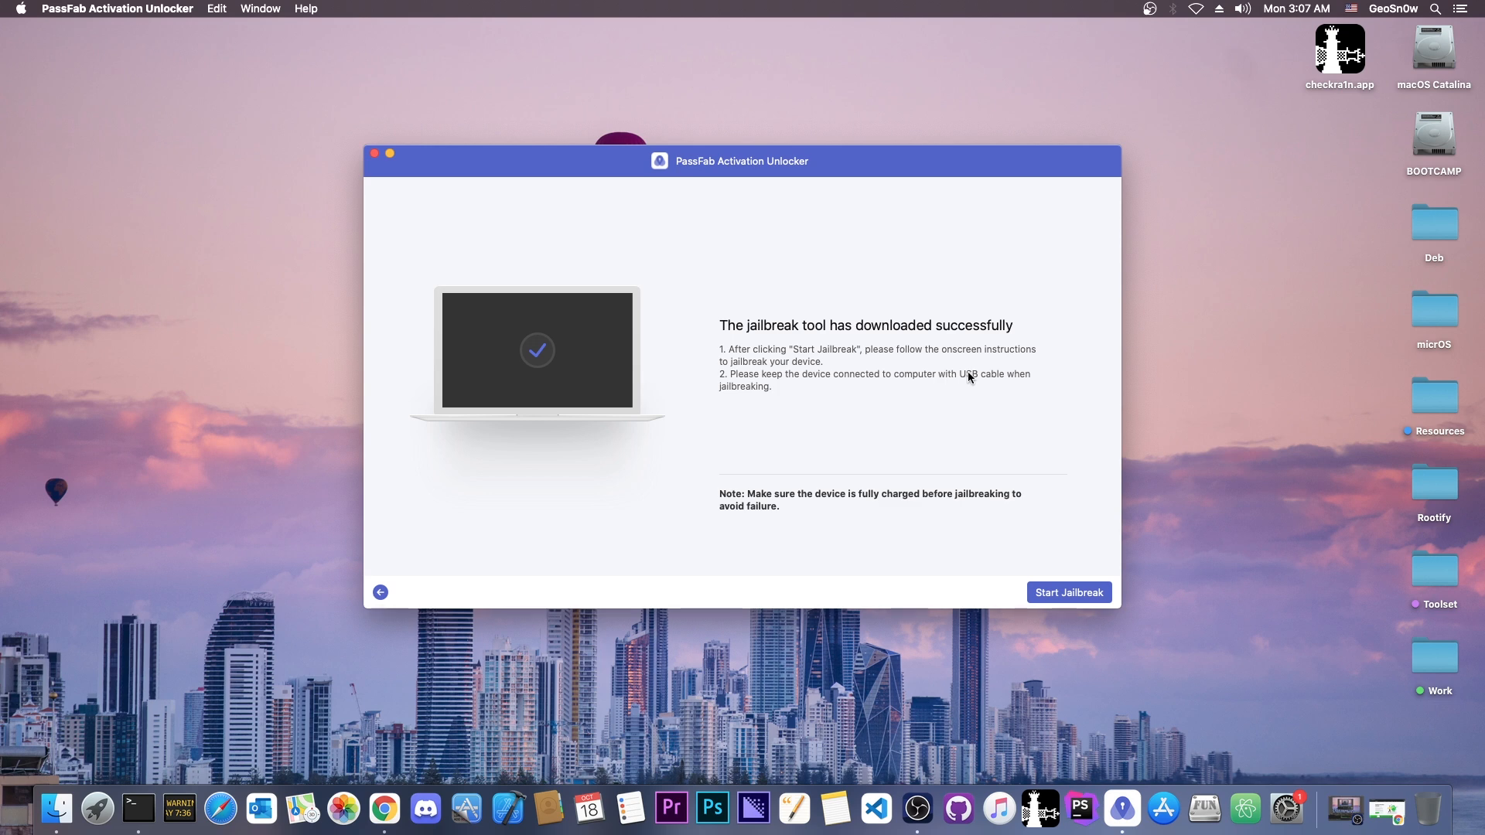
pyautogui.moveTo(966, 376)
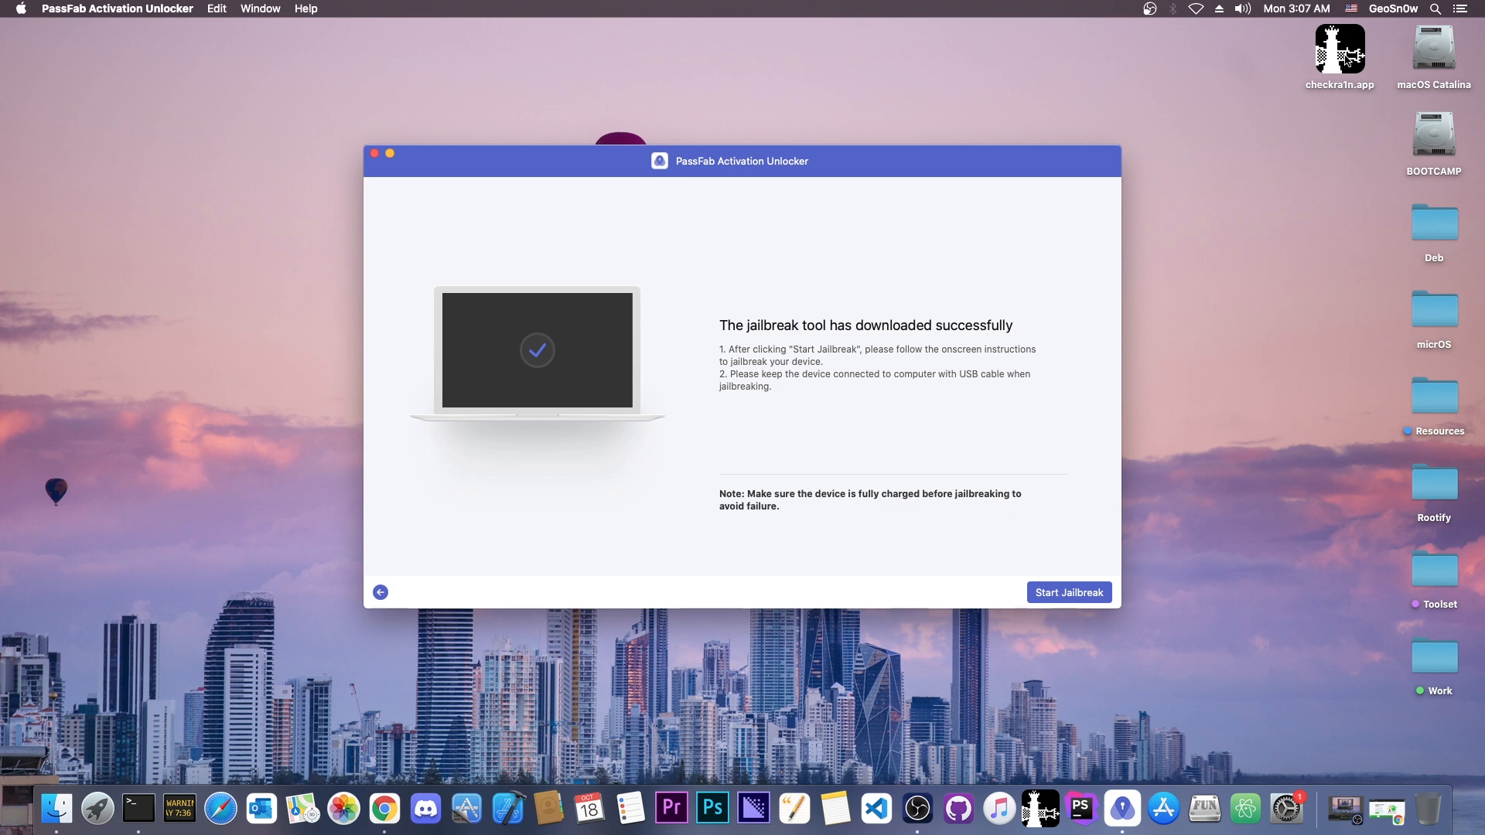
pyautogui.click(1338, 50)
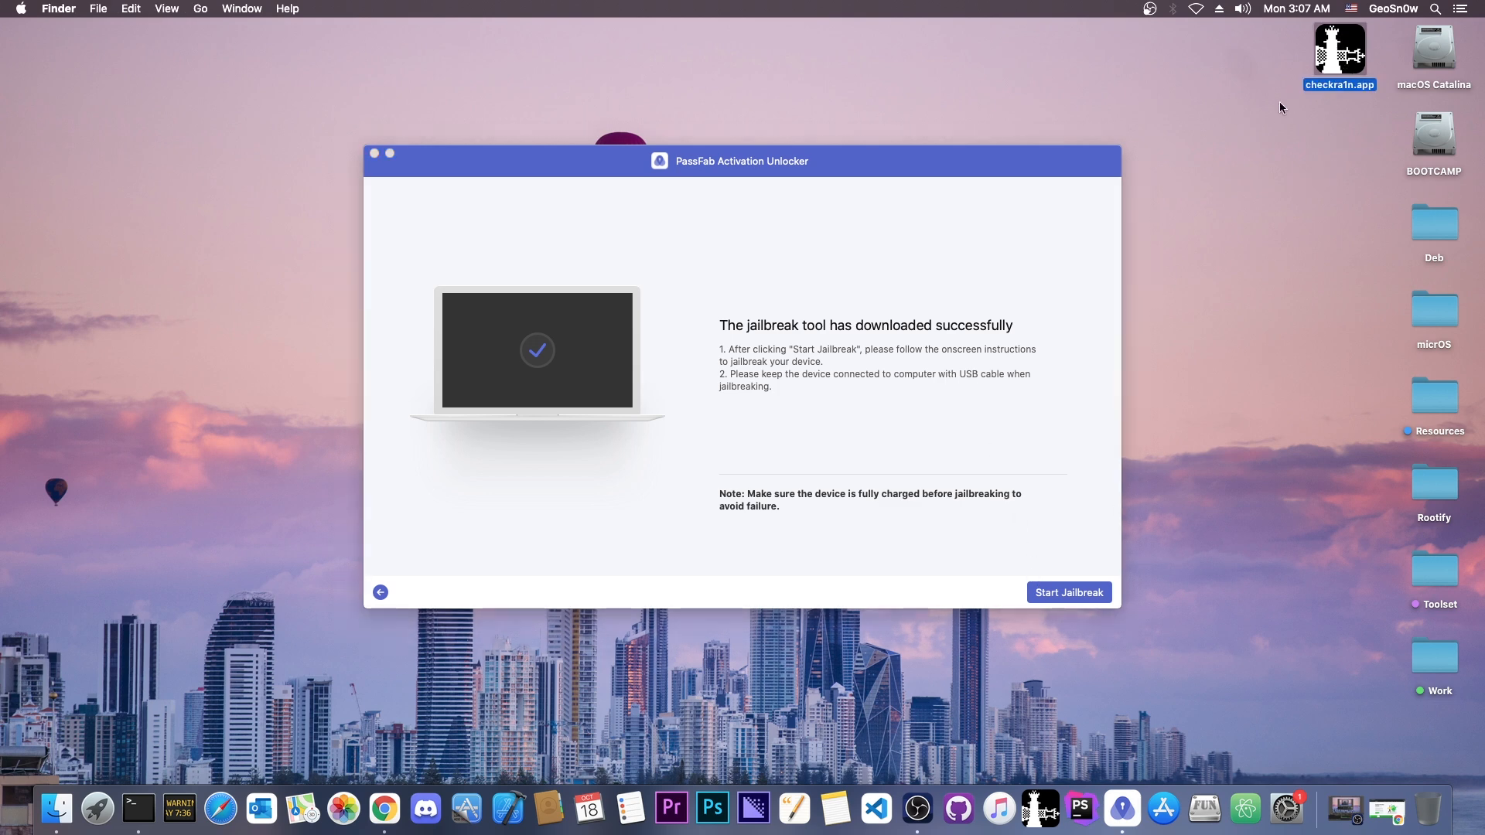
# Launch checkra1n, enable 'Allow untested iOS/iPadOS/tvOS versions' in Options, and start the jailbreak
pyautogui.click(1068, 591)
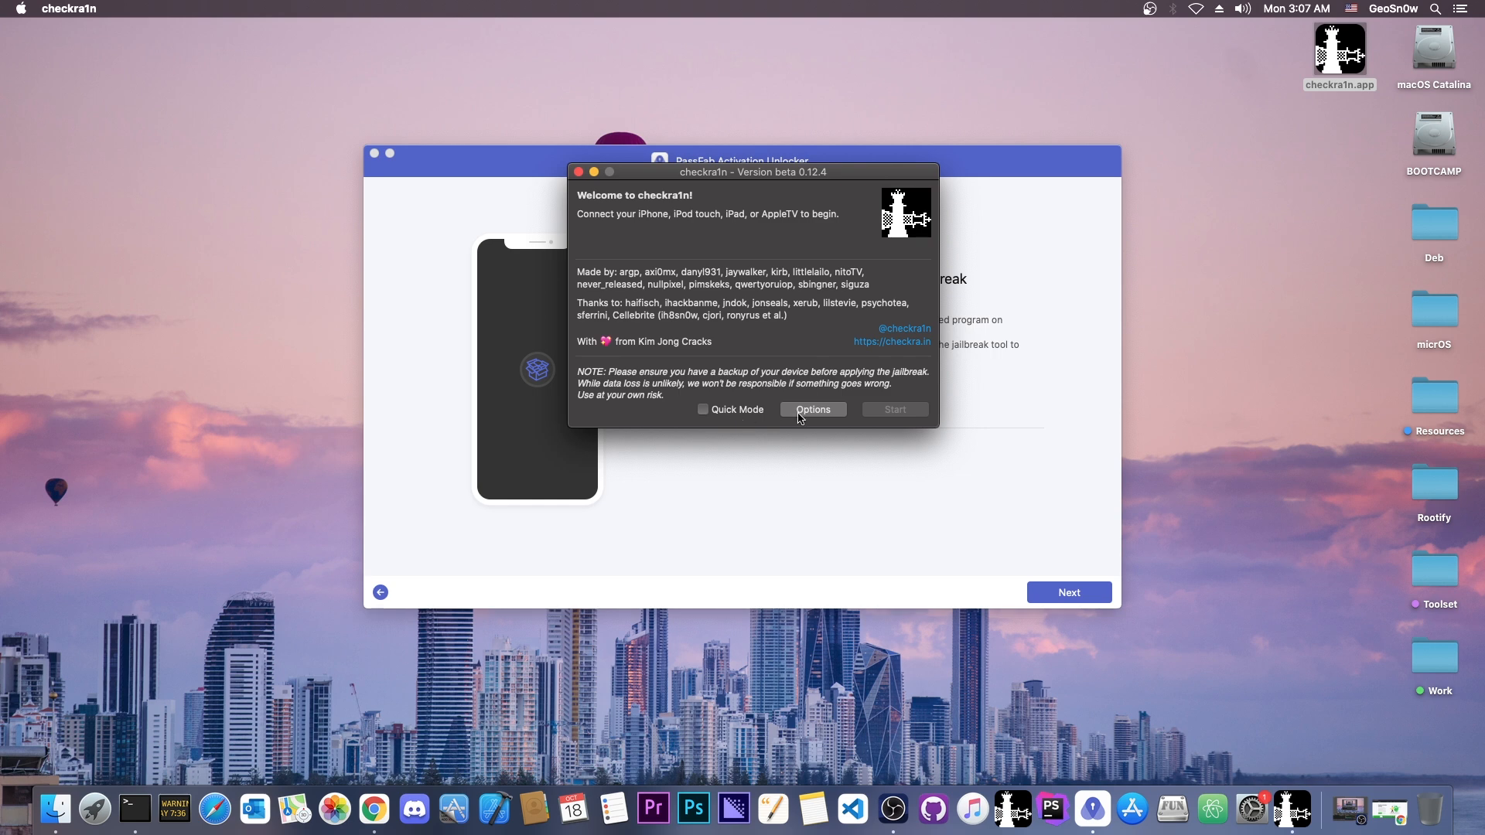
pyautogui.click(811, 409)
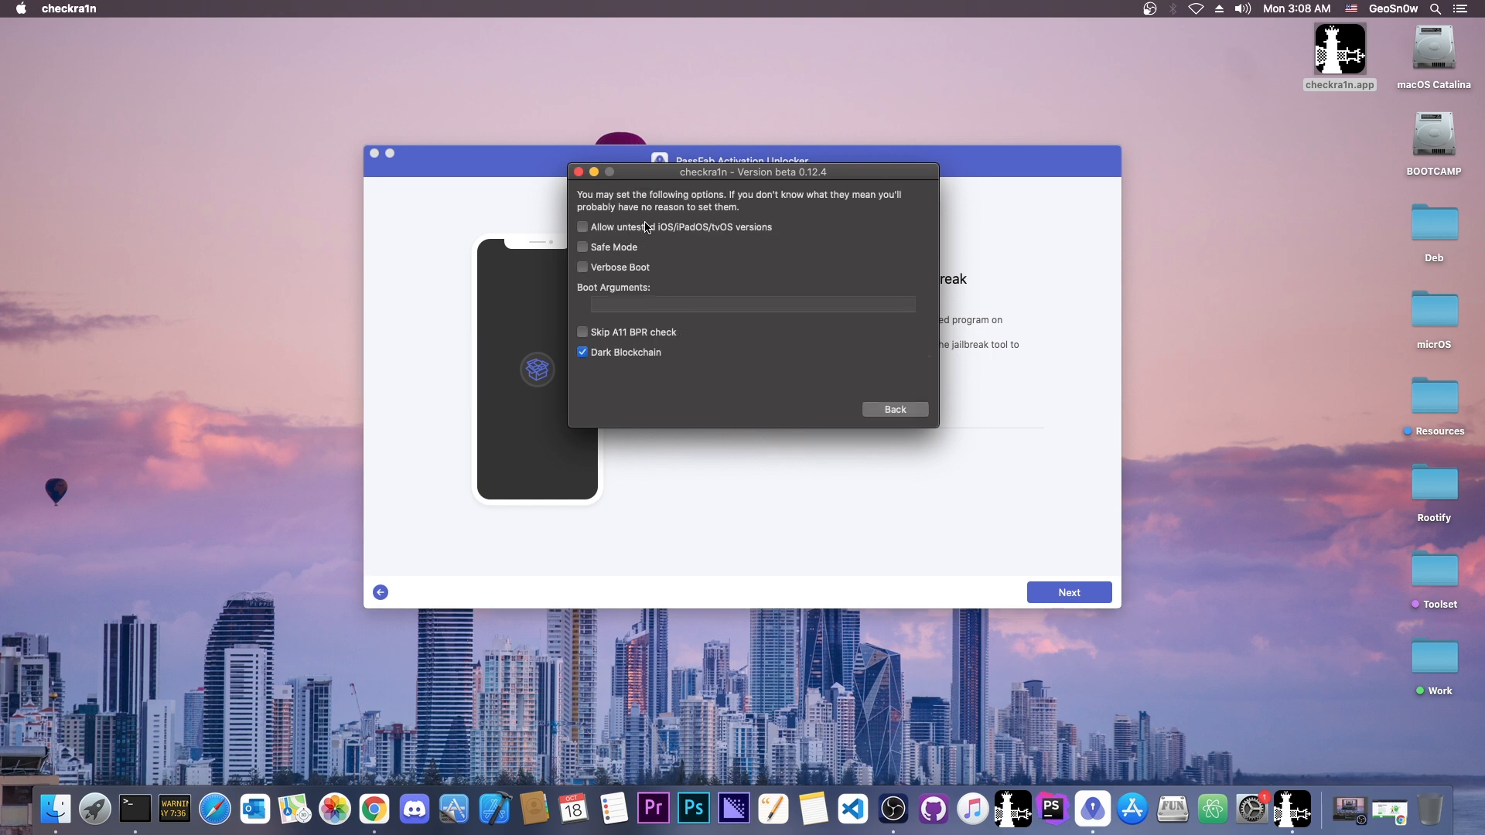
pyautogui.click(582, 226)
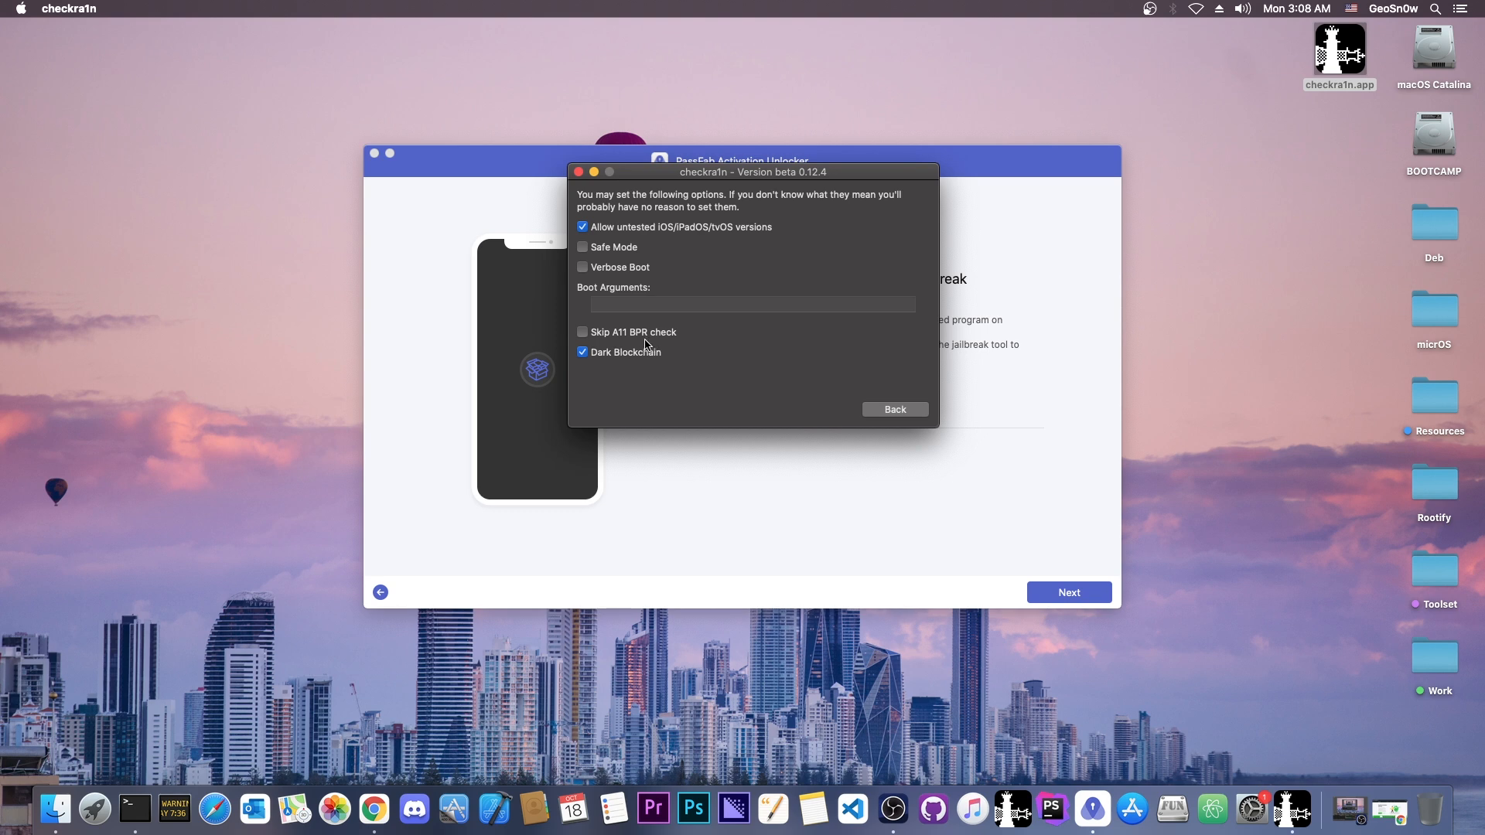
pyautogui.click(582, 332)
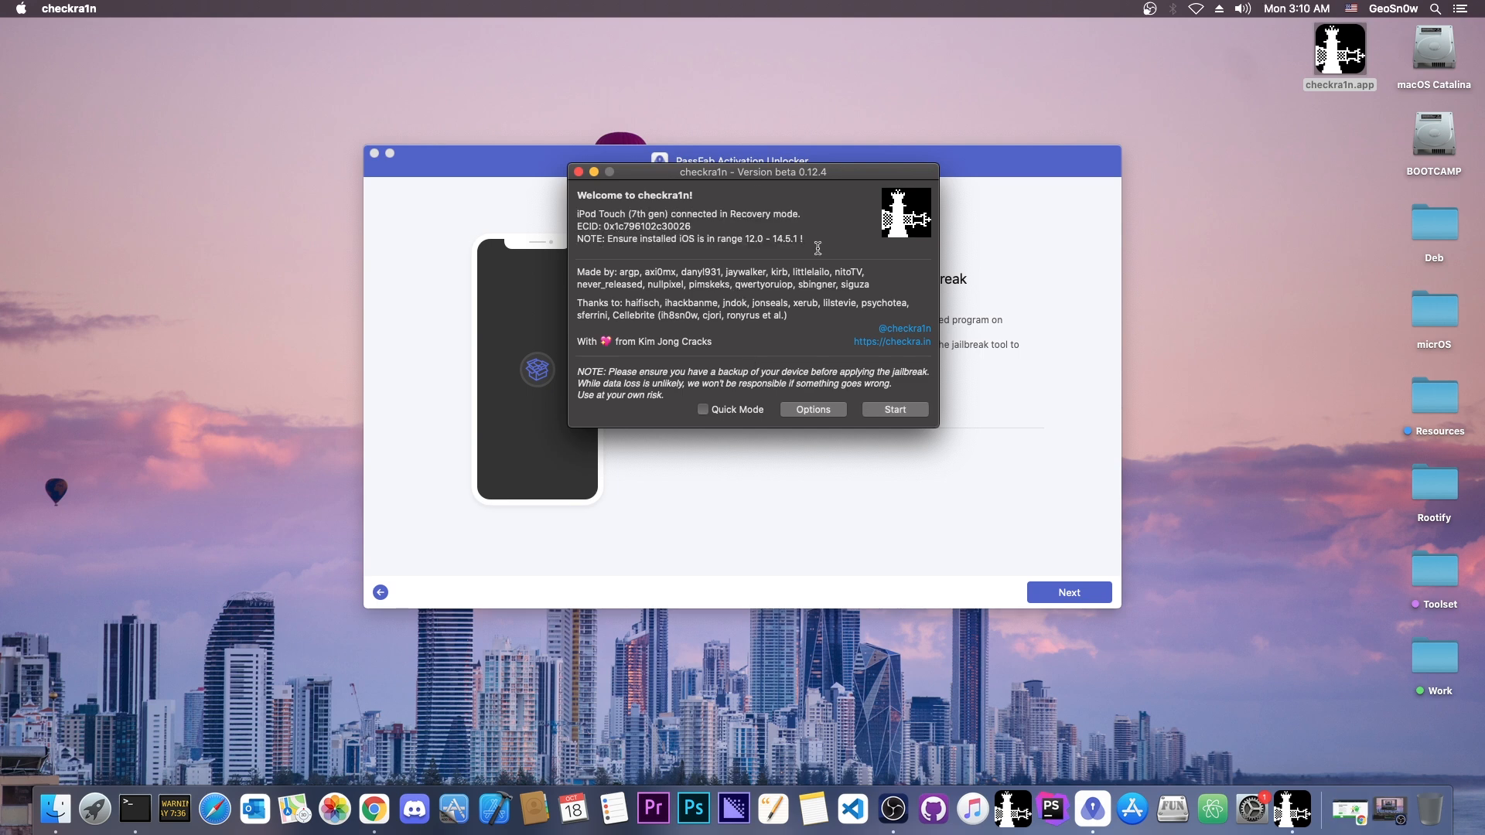
pyautogui.moveTo(866, 424)
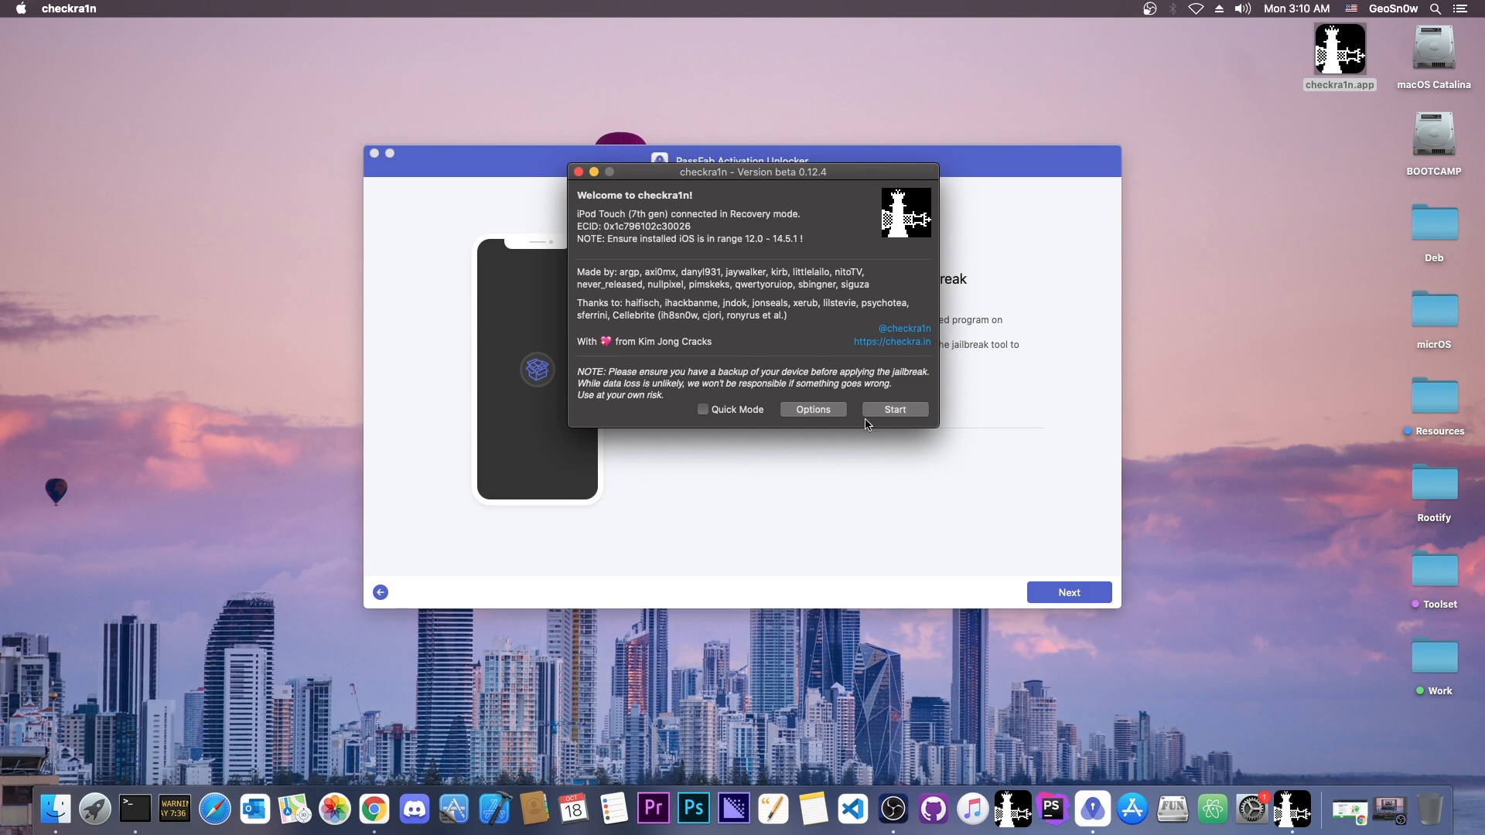
pyautogui.click(811, 409)
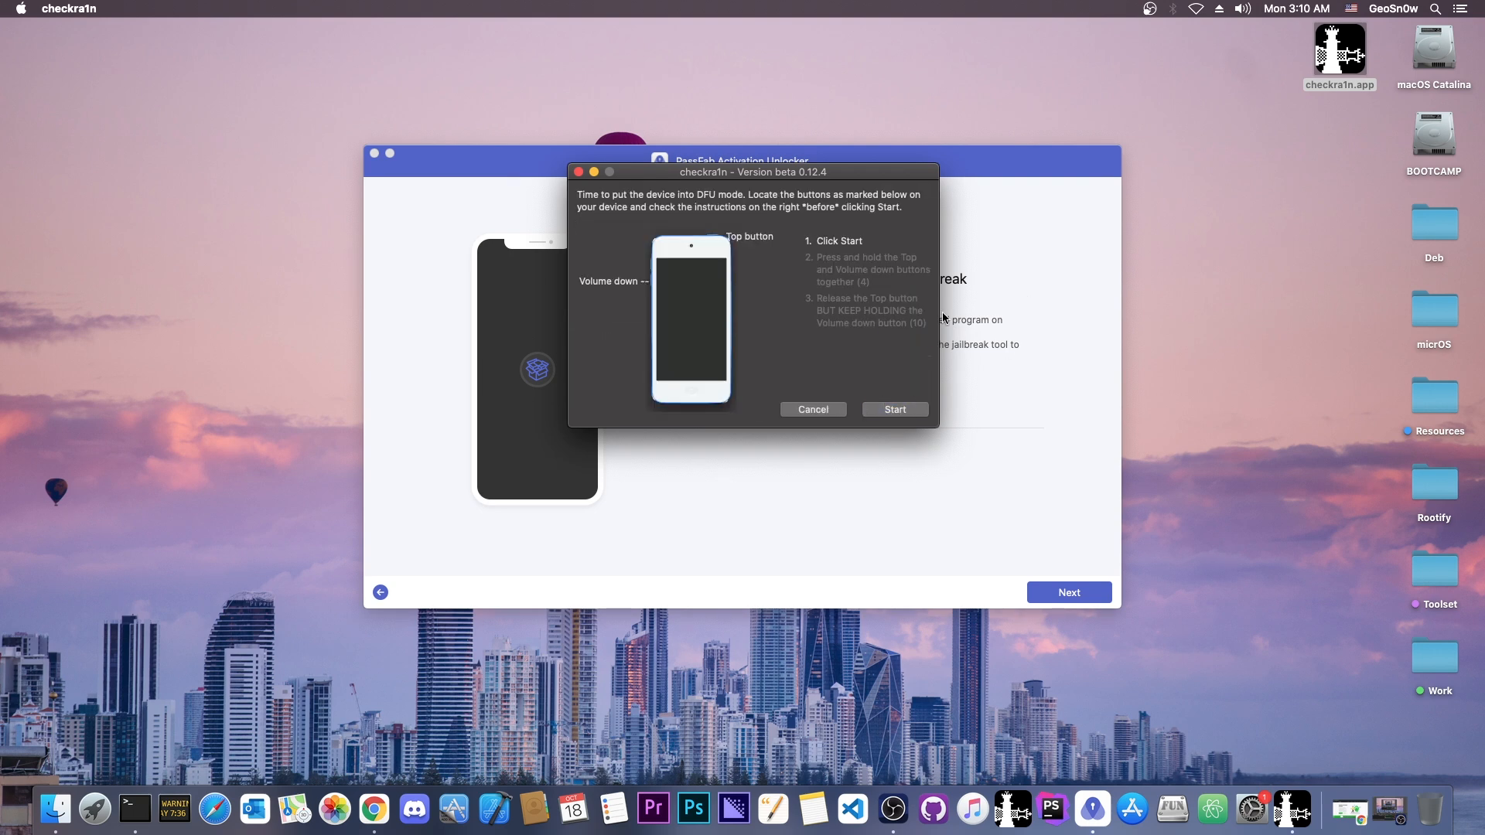
# Begin the DFU countdown, put the iPod into DFU mode, and wait for All Done
pyautogui.click(894, 409)
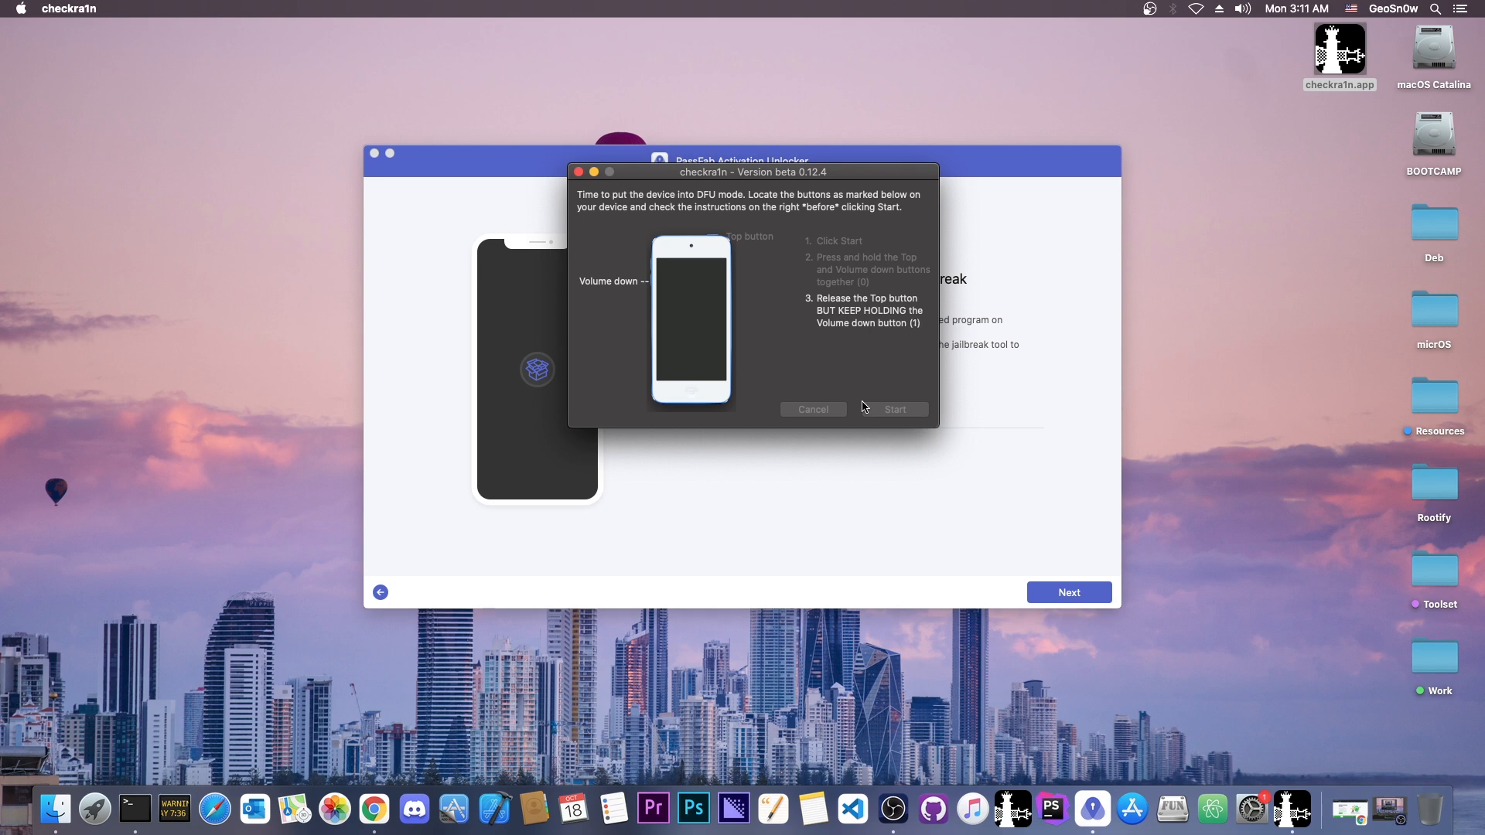
pyautogui.click(893, 409)
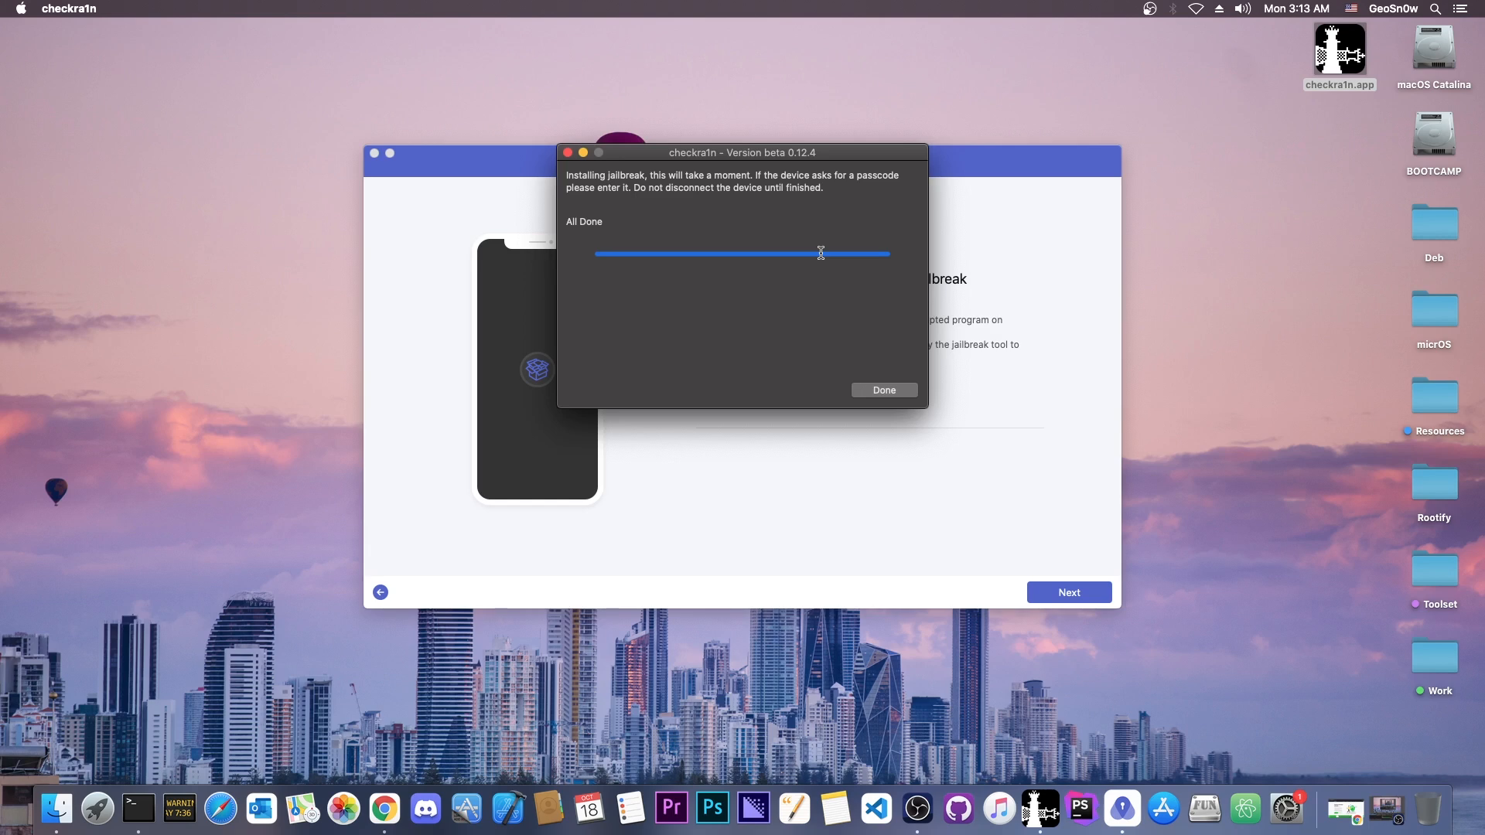
pyautogui.moveTo(603, 221)
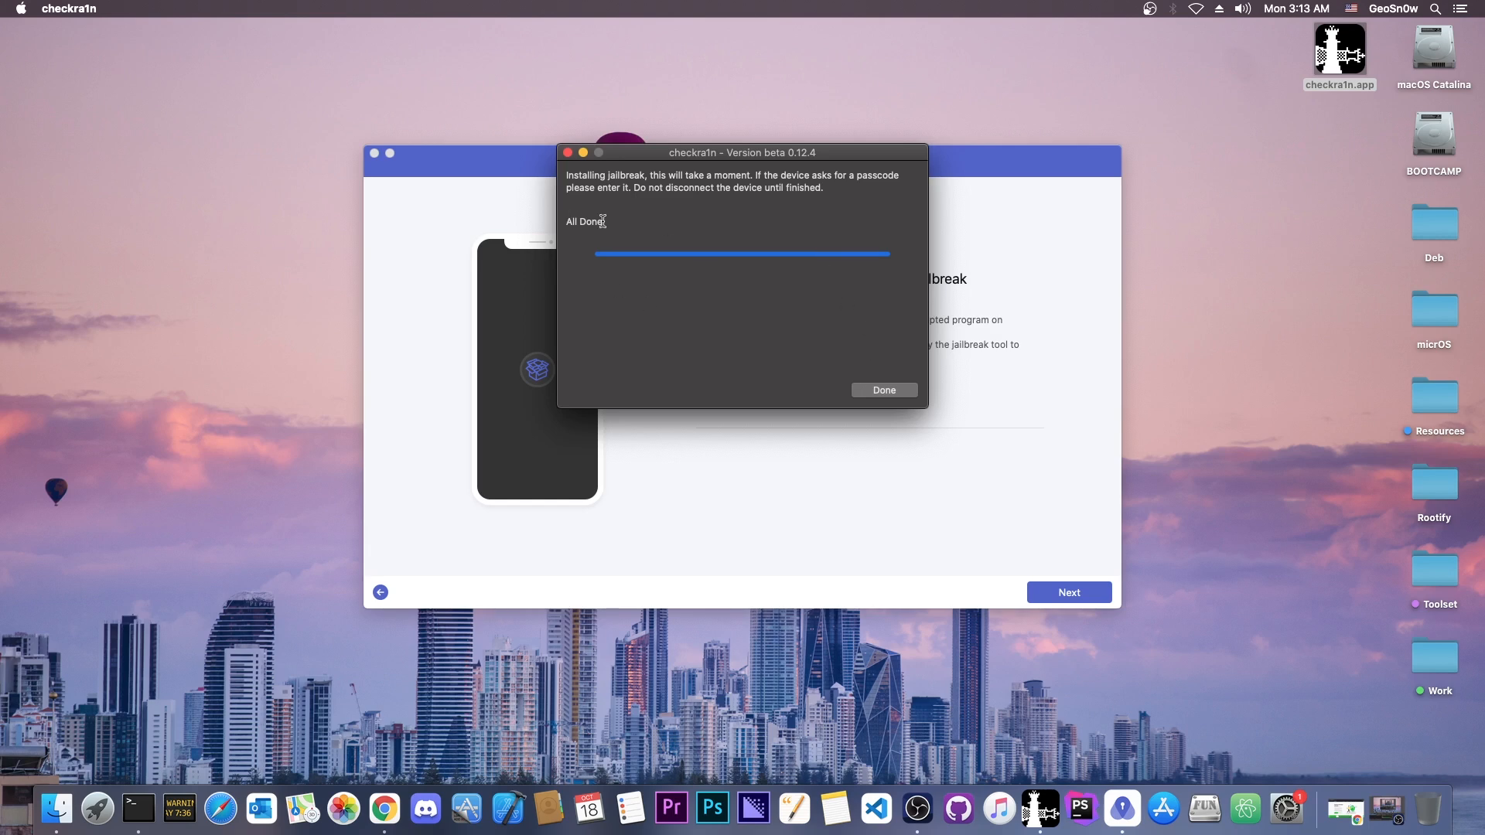
# Close the finished checkra1n jailbreak with Done
pyautogui.click(883, 389)
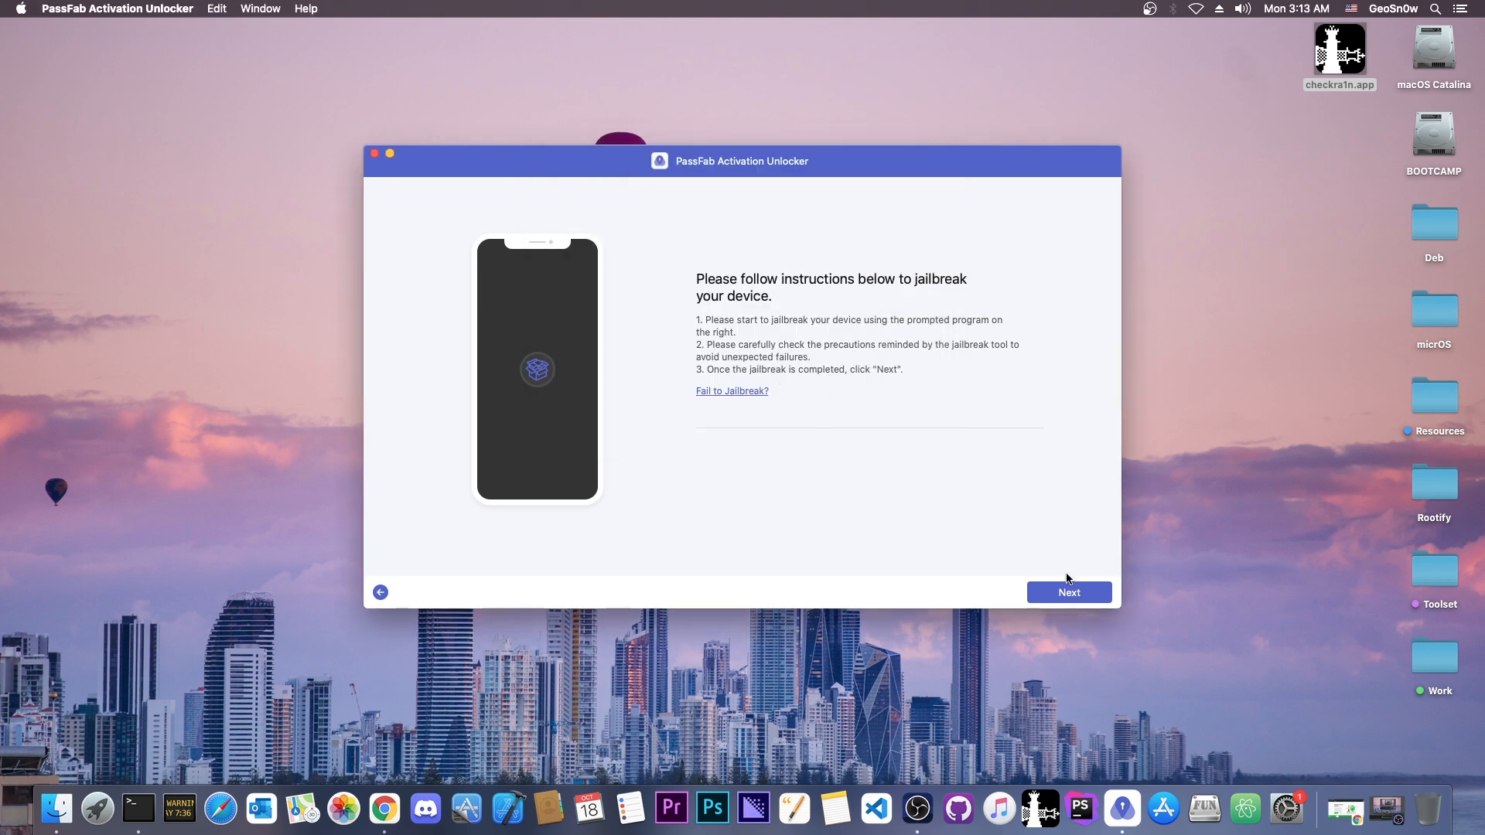
# Continue to the iPod's Confirm Device Information screen and choose Start to Remove
pyautogui.click(1068, 591)
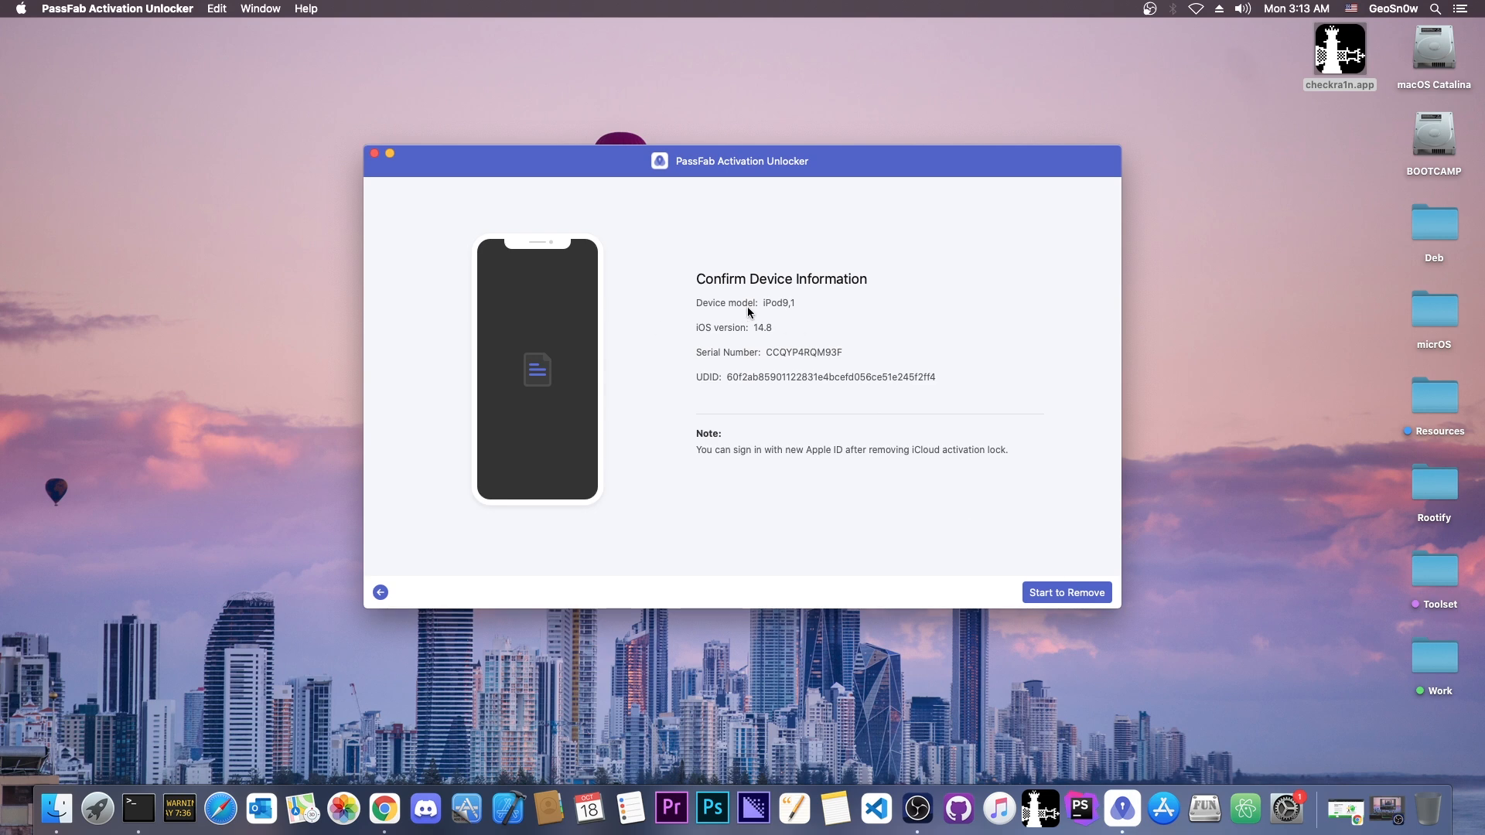
pyautogui.moveTo(760, 344)
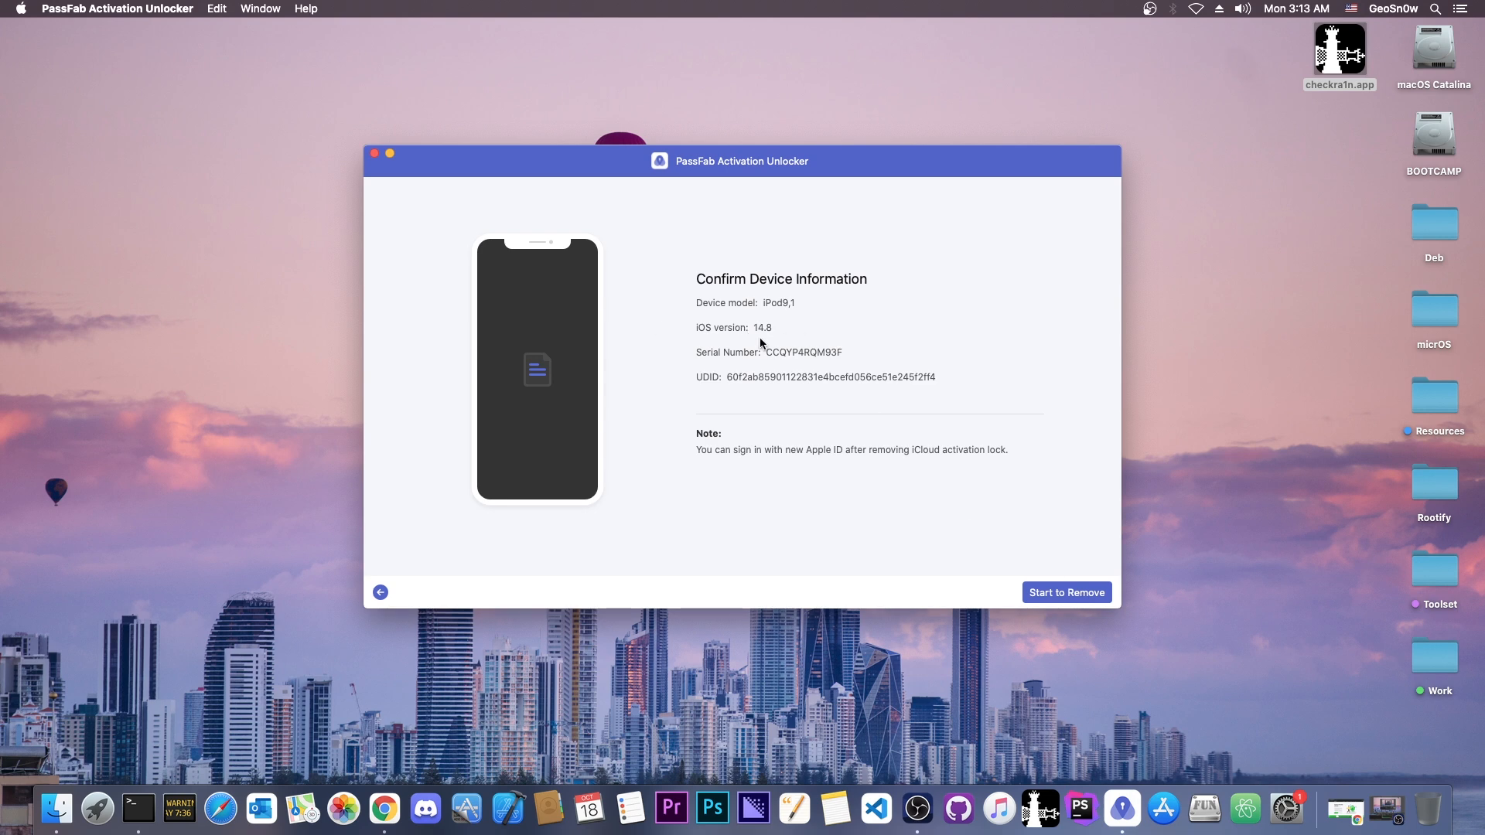
pyautogui.moveTo(795, 311)
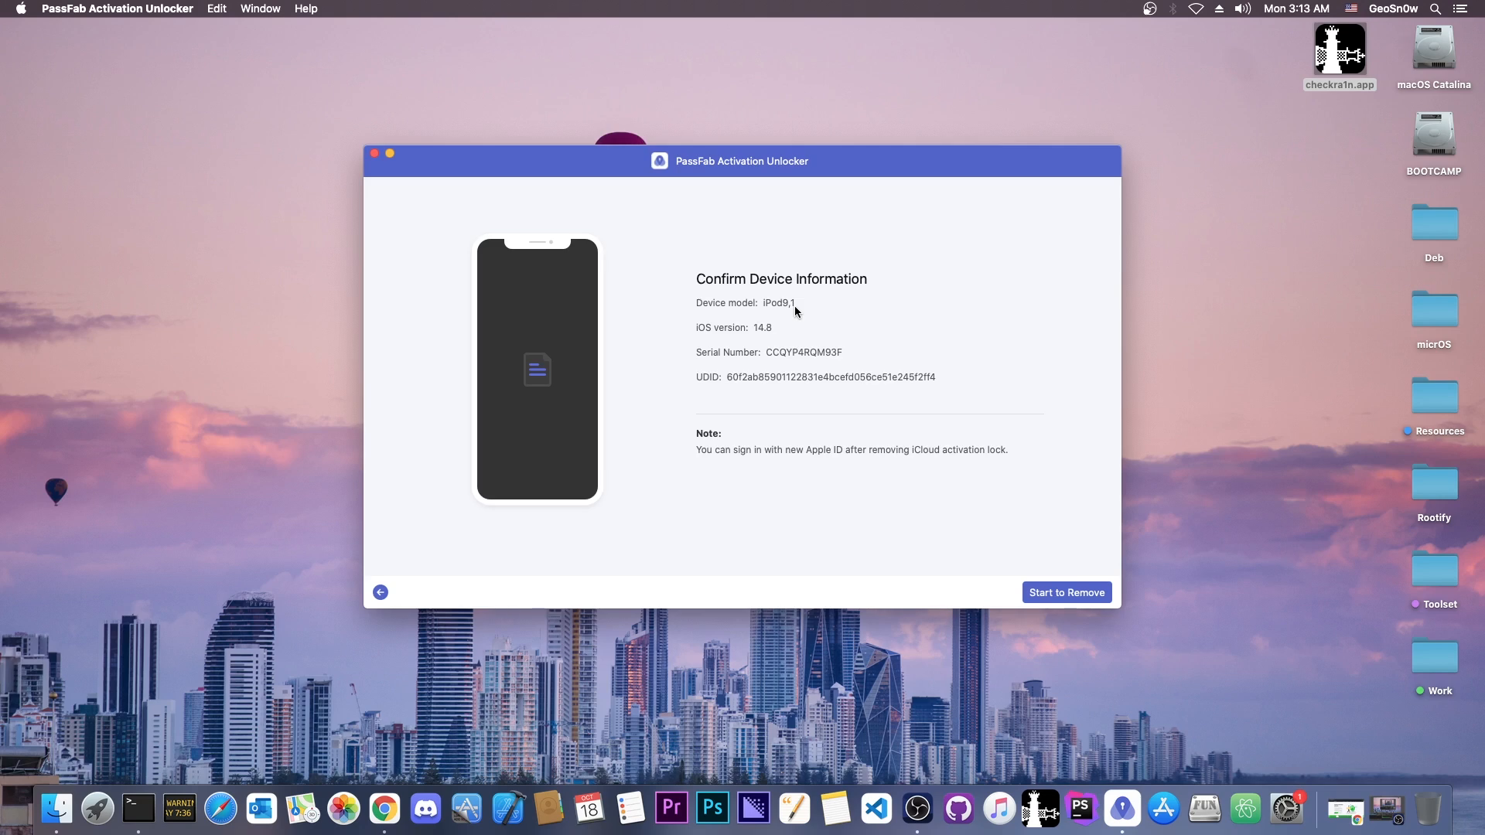
pyautogui.moveTo(764, 340)
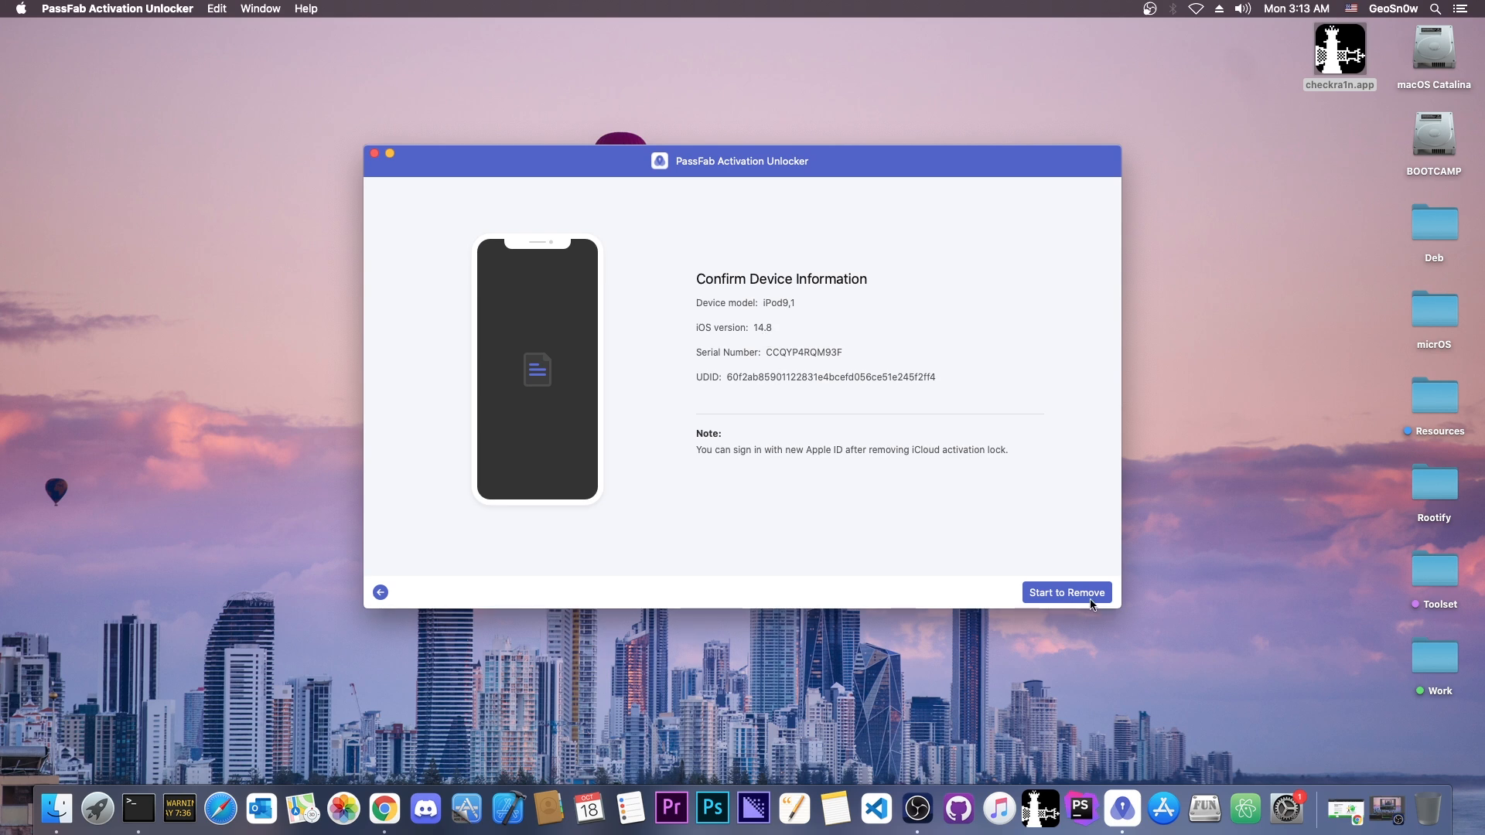
pyautogui.click(1066, 591)
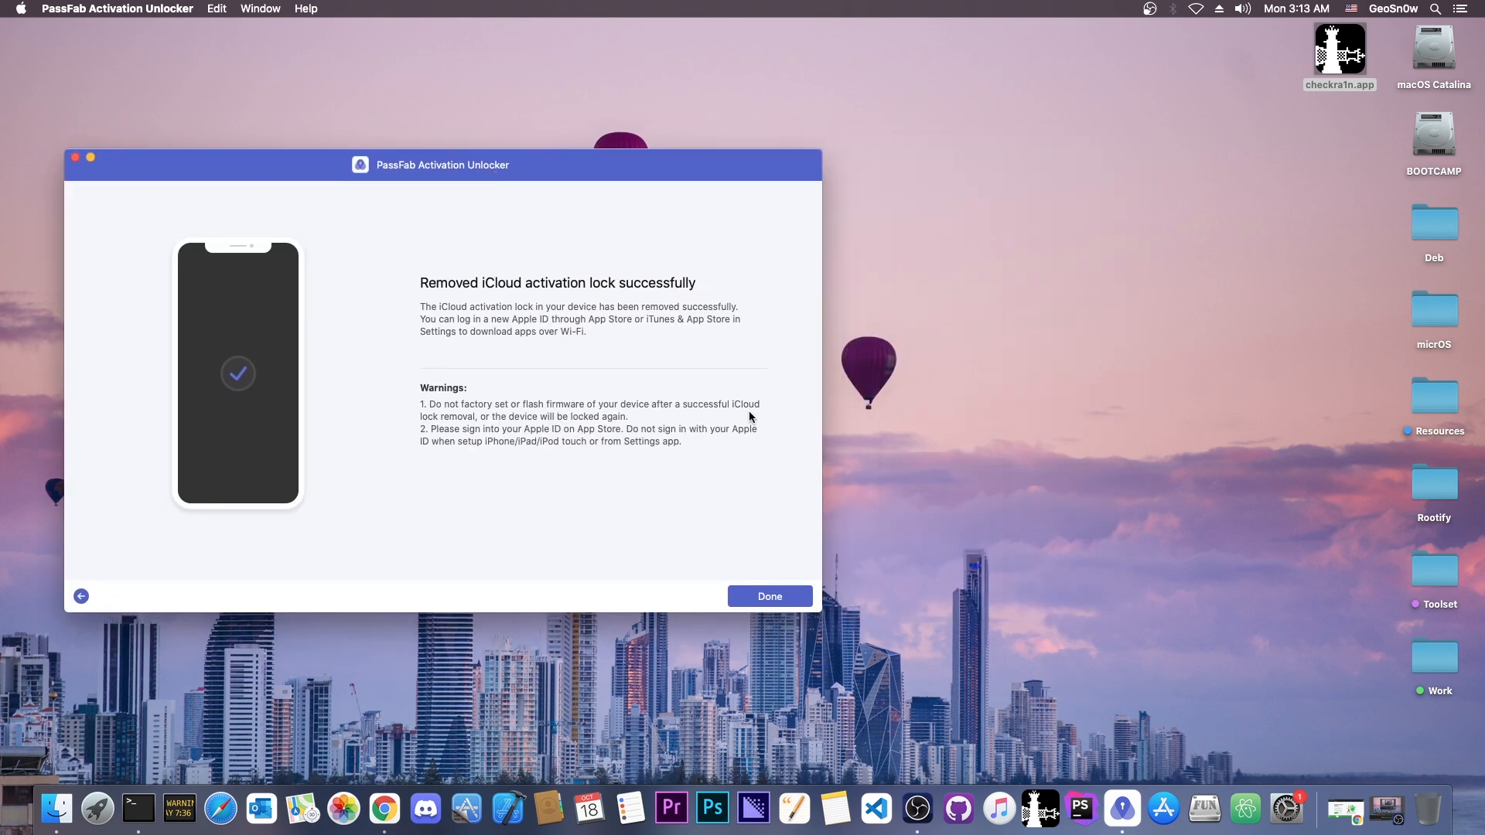
# After the 'Removed iCloud activation lock successfully' screen, open QuickTime Player's File menu
pyautogui.click(157, 9)
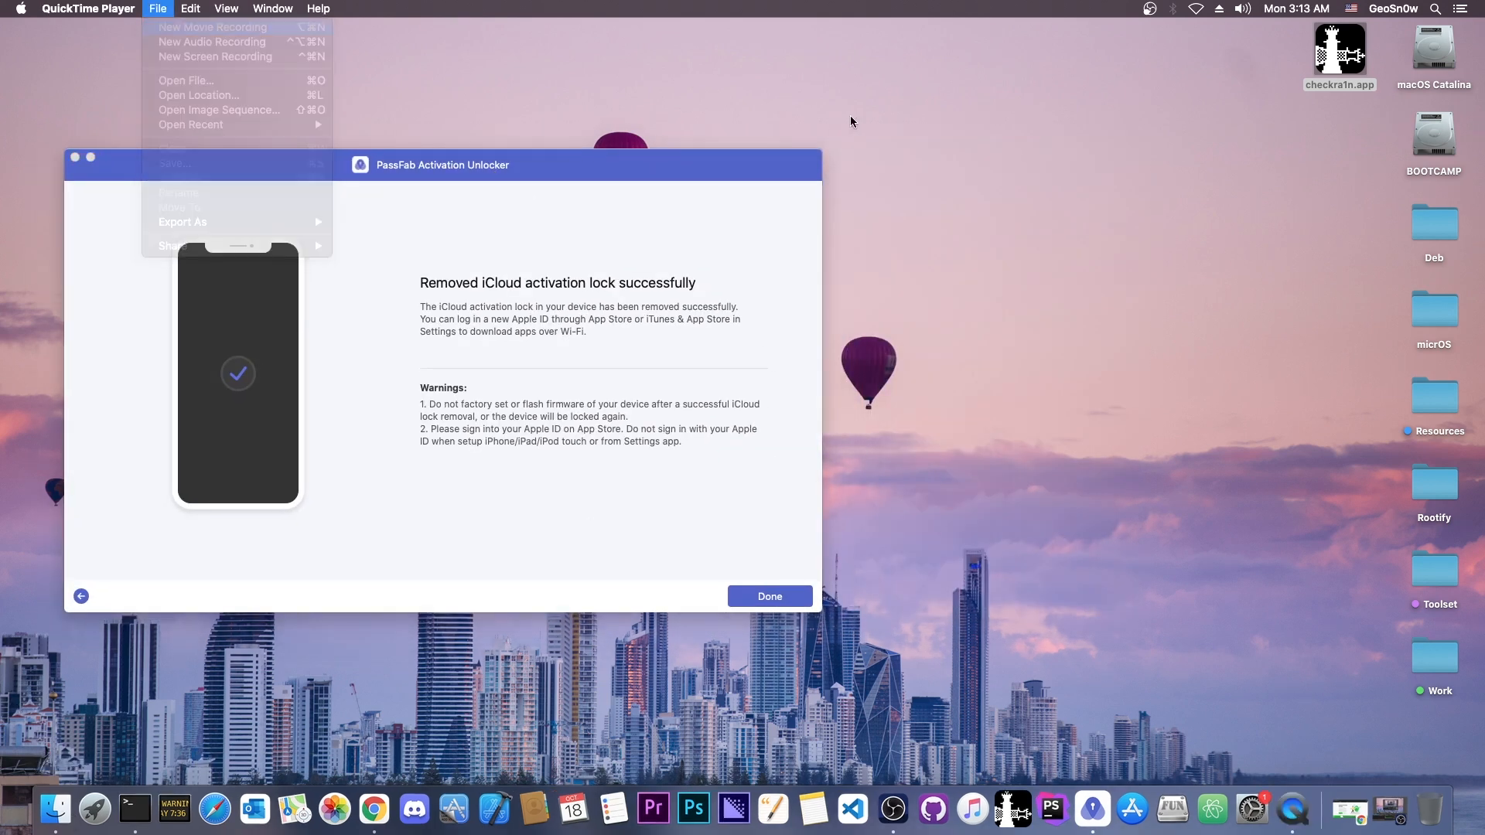
# Start a New Movie Recording showing the iPod's home screen and close the unlocker window
pyautogui.click(211, 26)
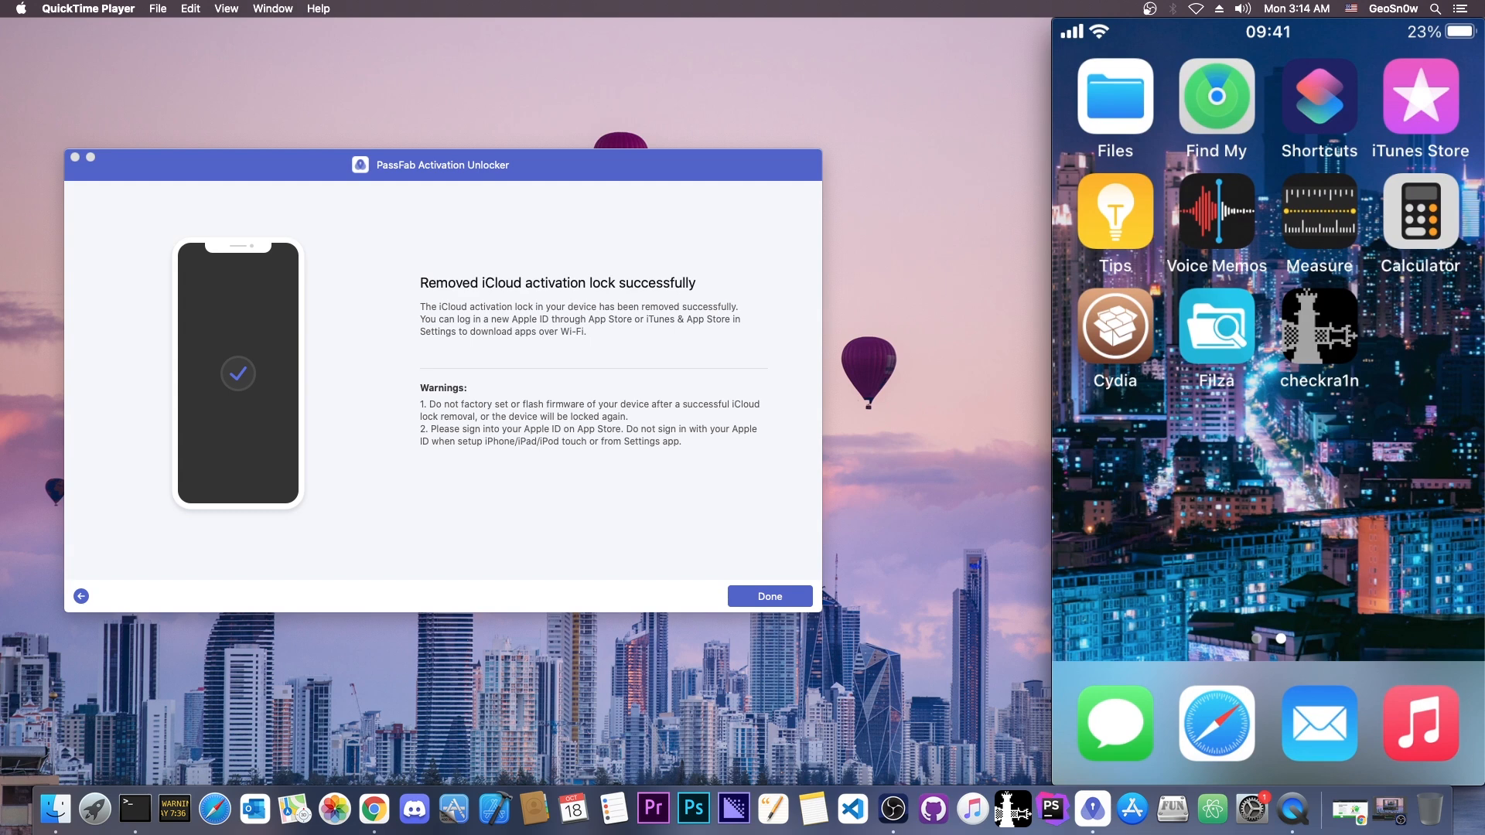
pyautogui.click(1316, 325)
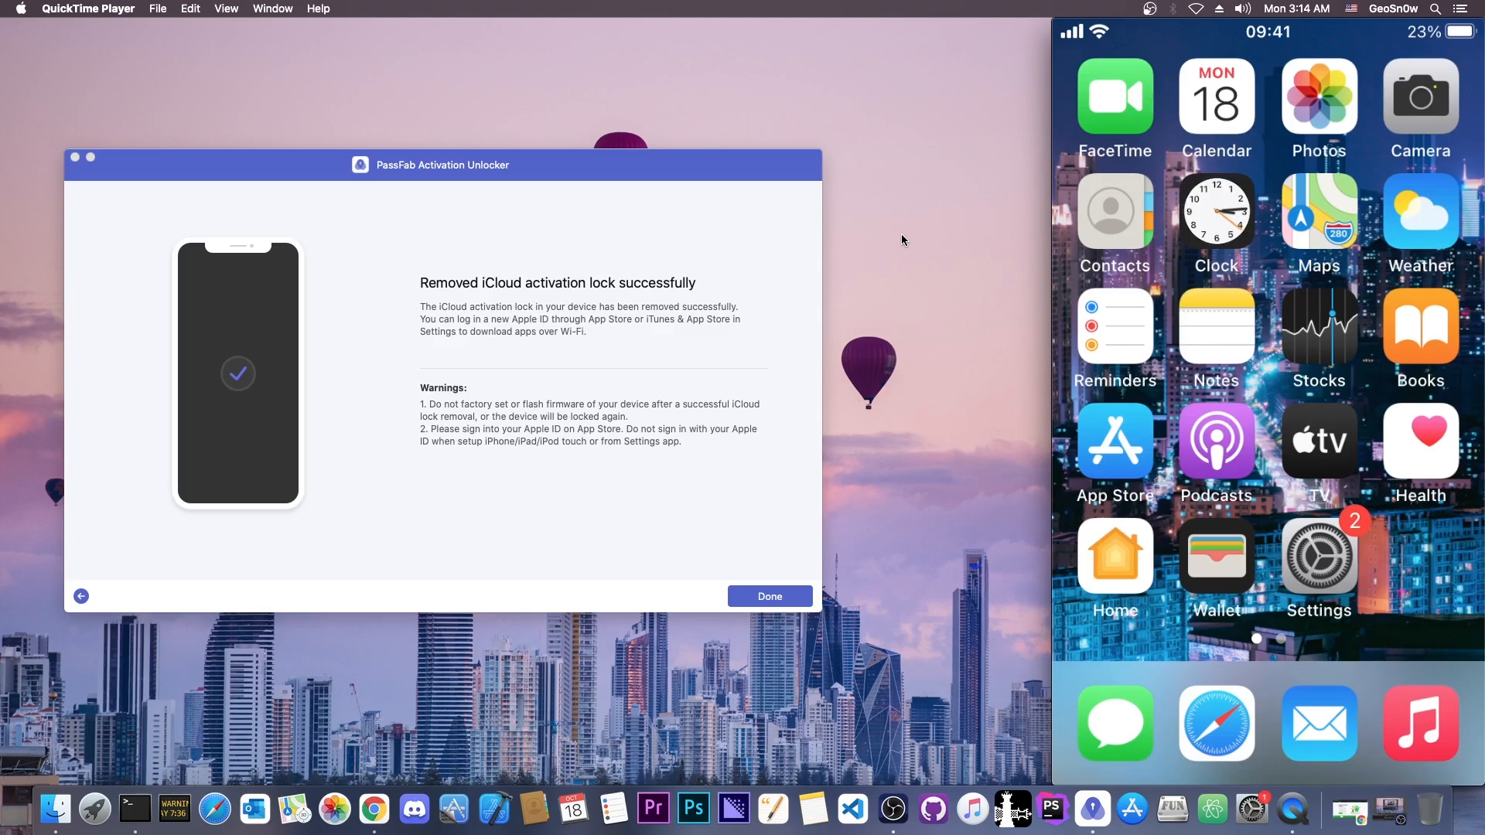
pyautogui.hscroll(-3)
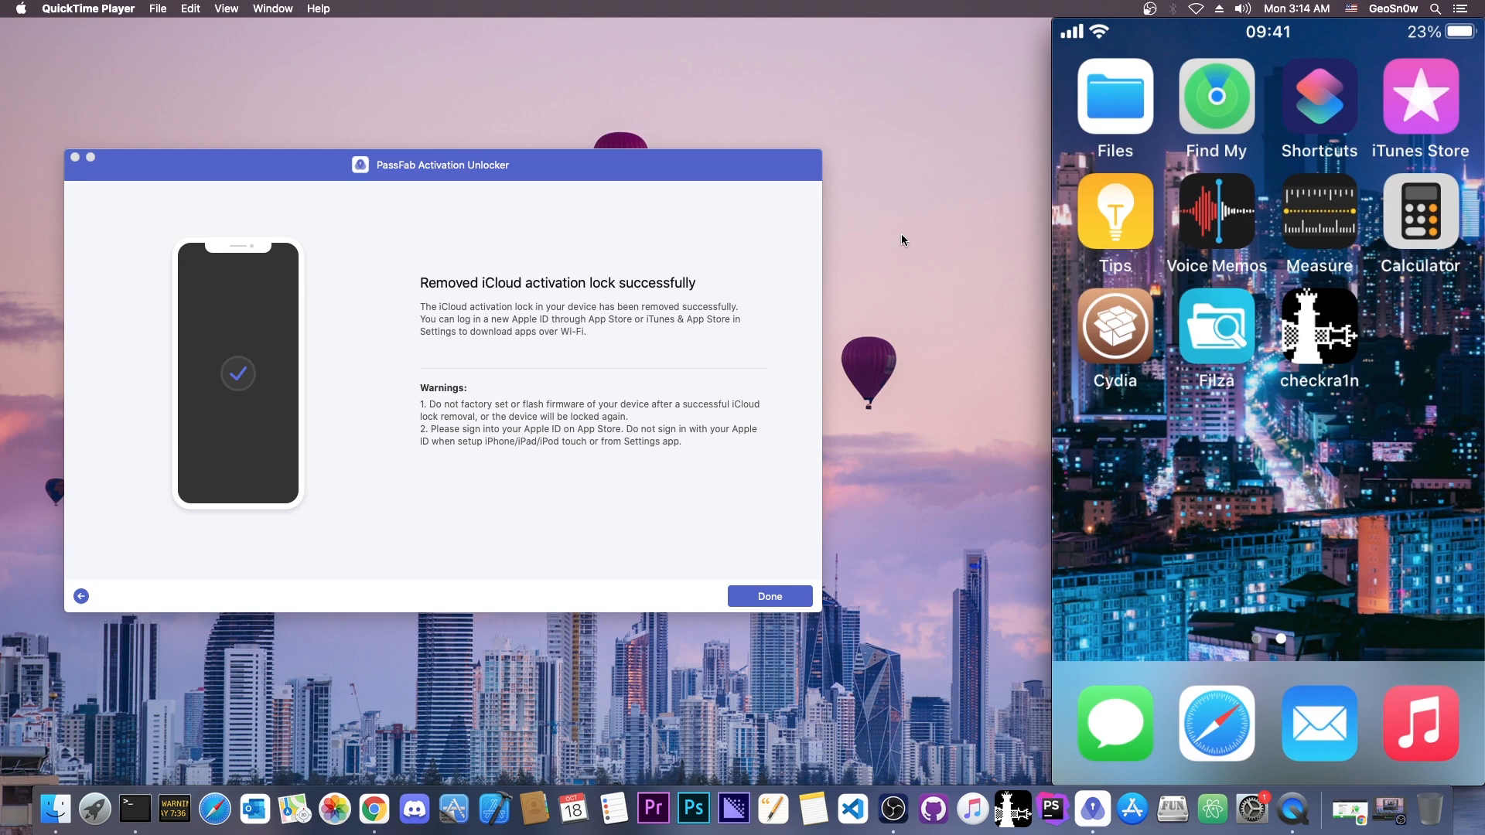
pyautogui.moveTo(944, 180)
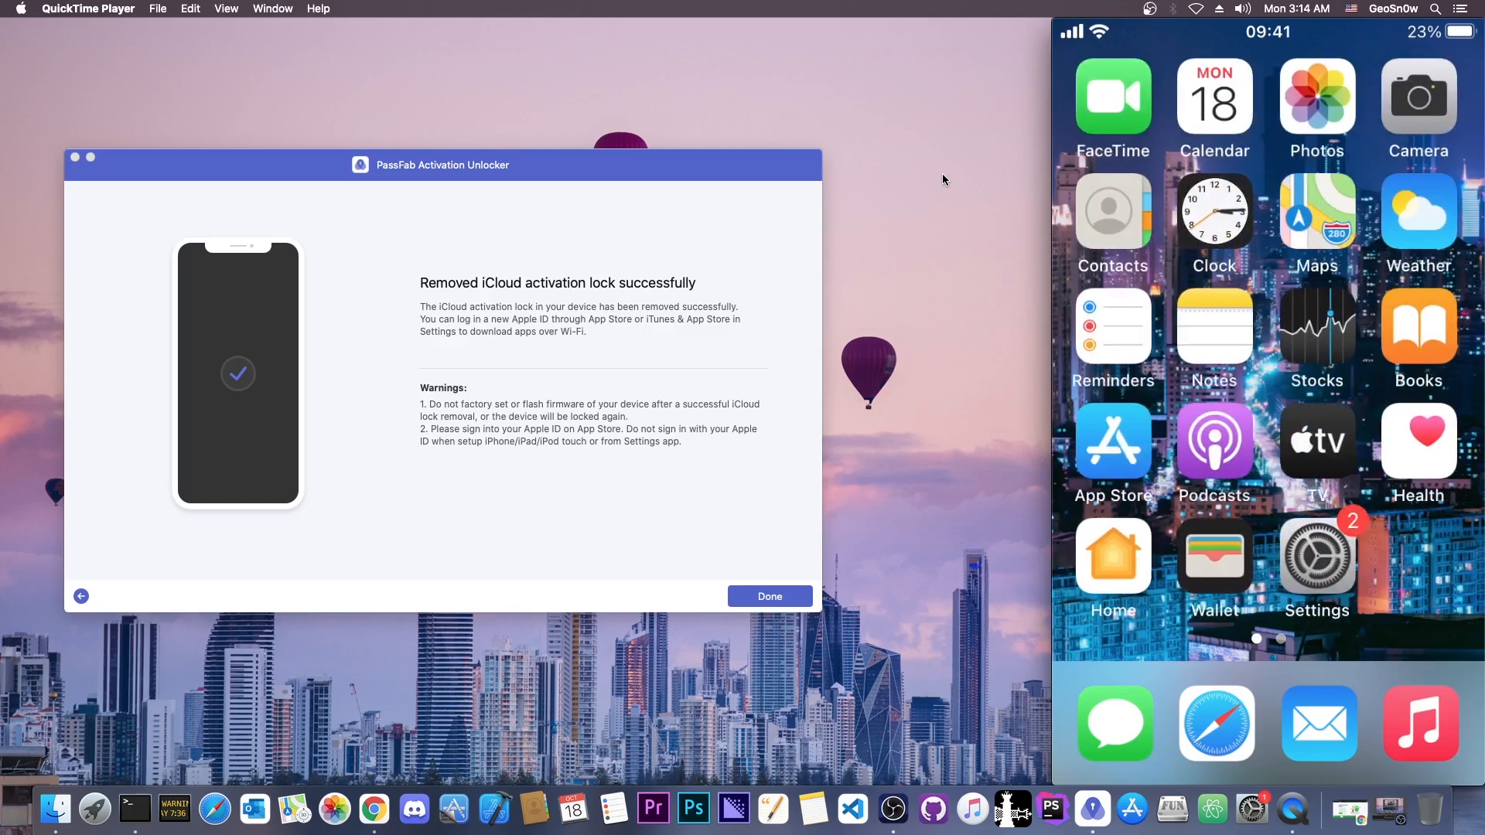
pyautogui.click(769, 595)
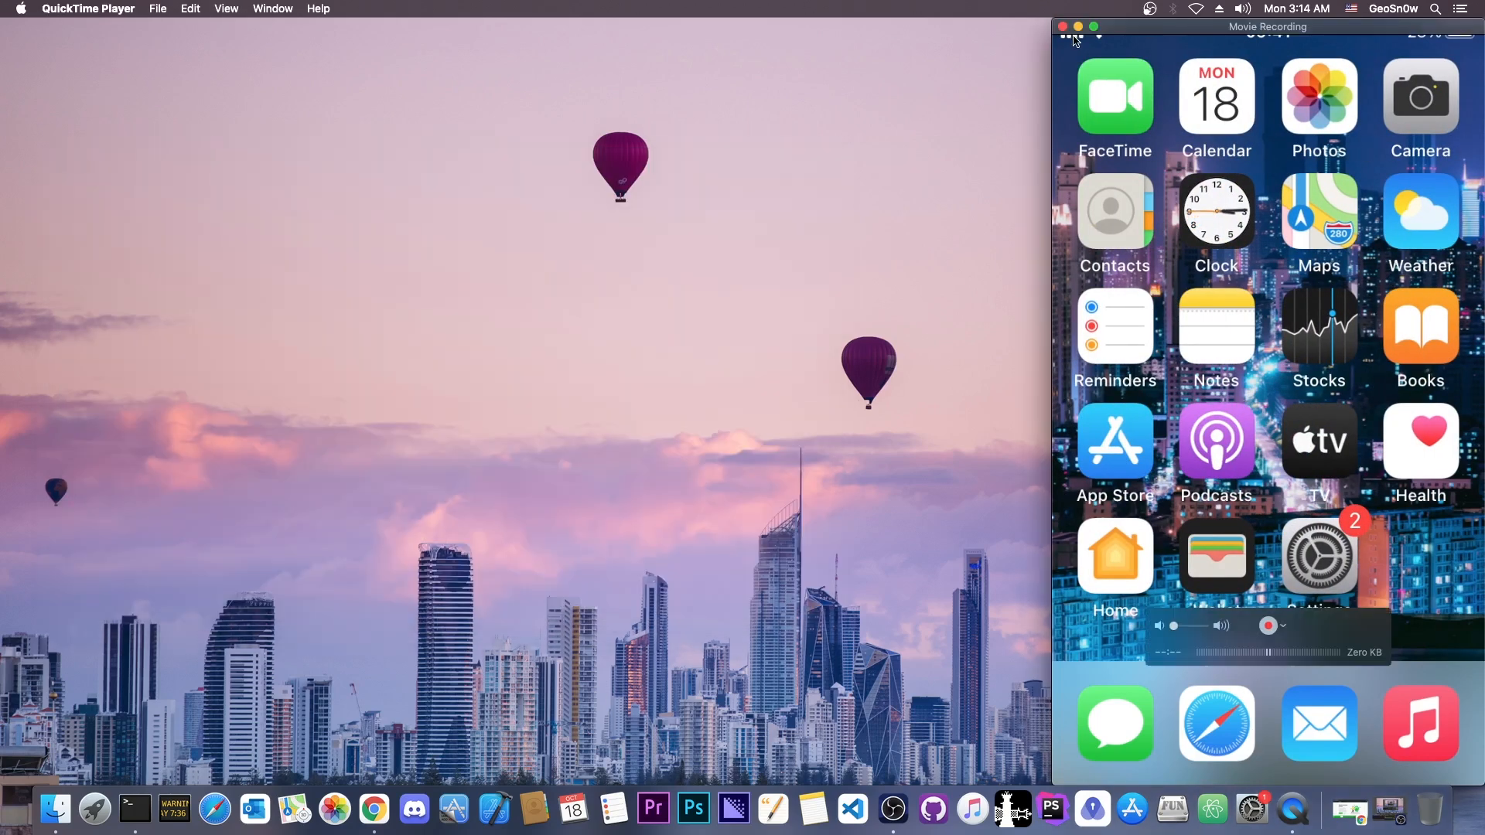
# Browse the passfab.com remove-activation-lock page in Chrome, then hide the window
pyautogui.click(1063, 27)
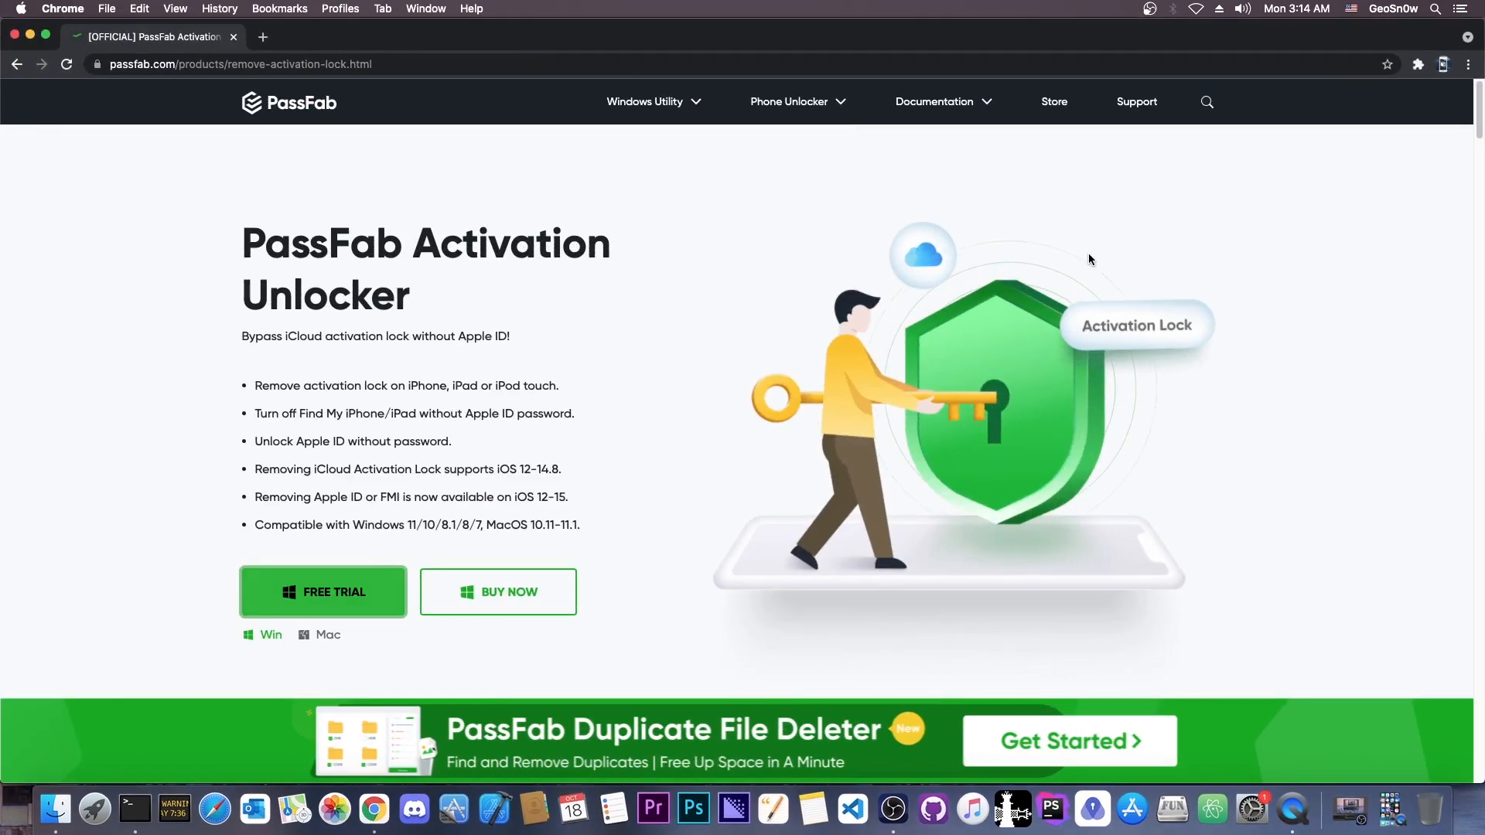
pyautogui.scroll(-3)
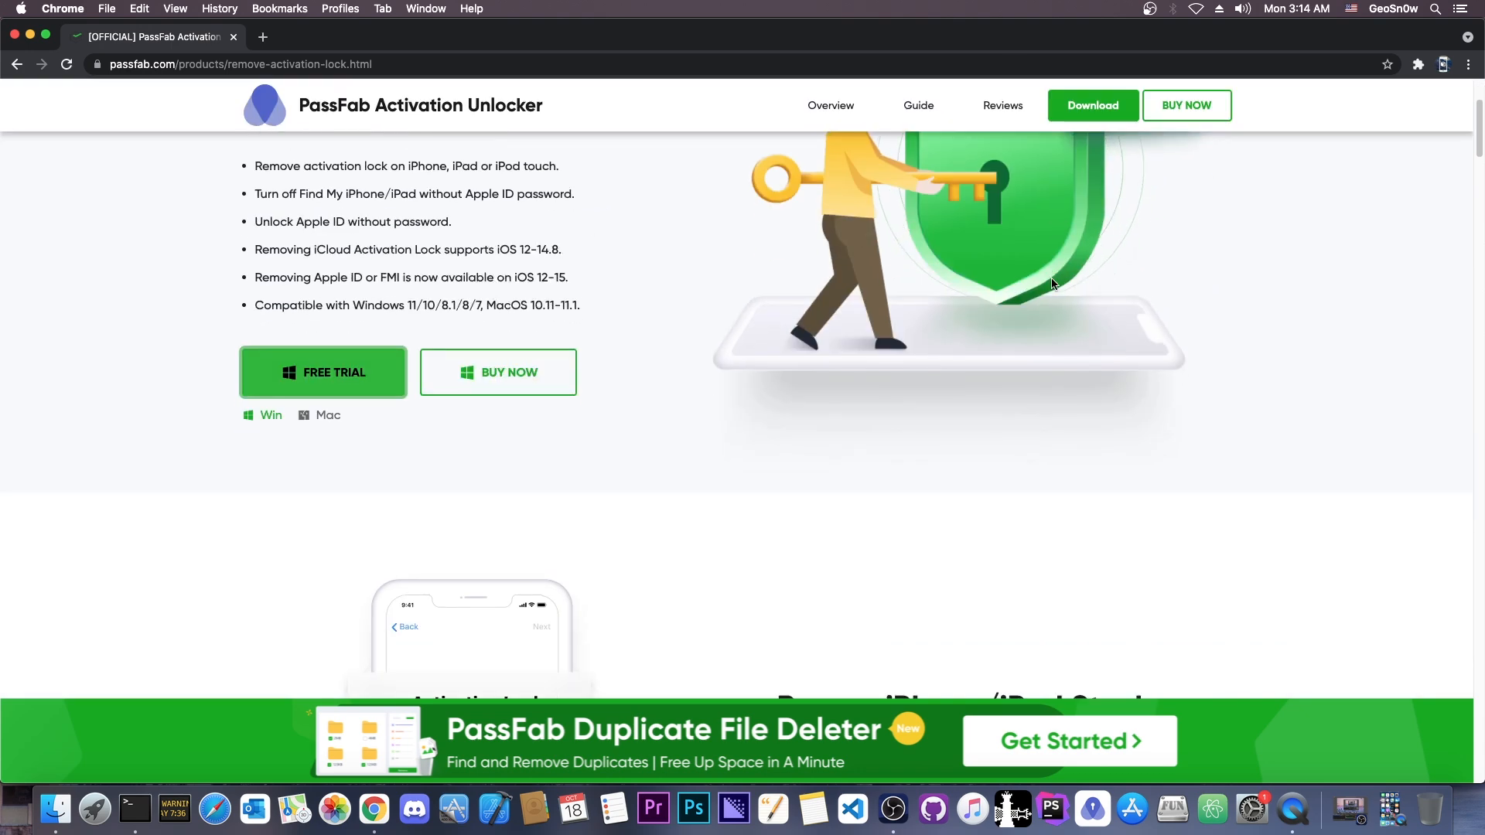
pyautogui.scroll(-3)
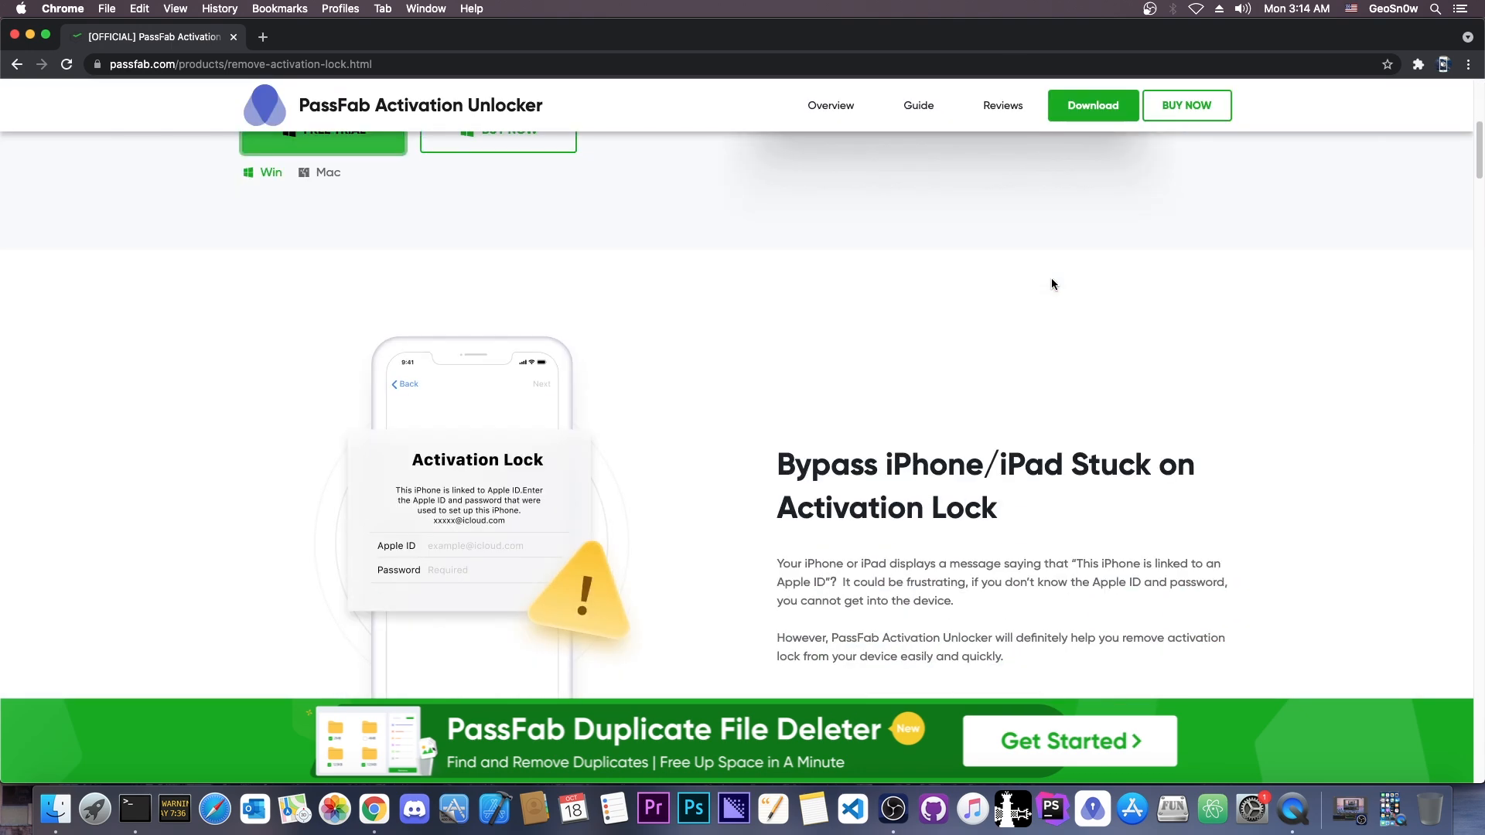
pyautogui.scroll(-3)
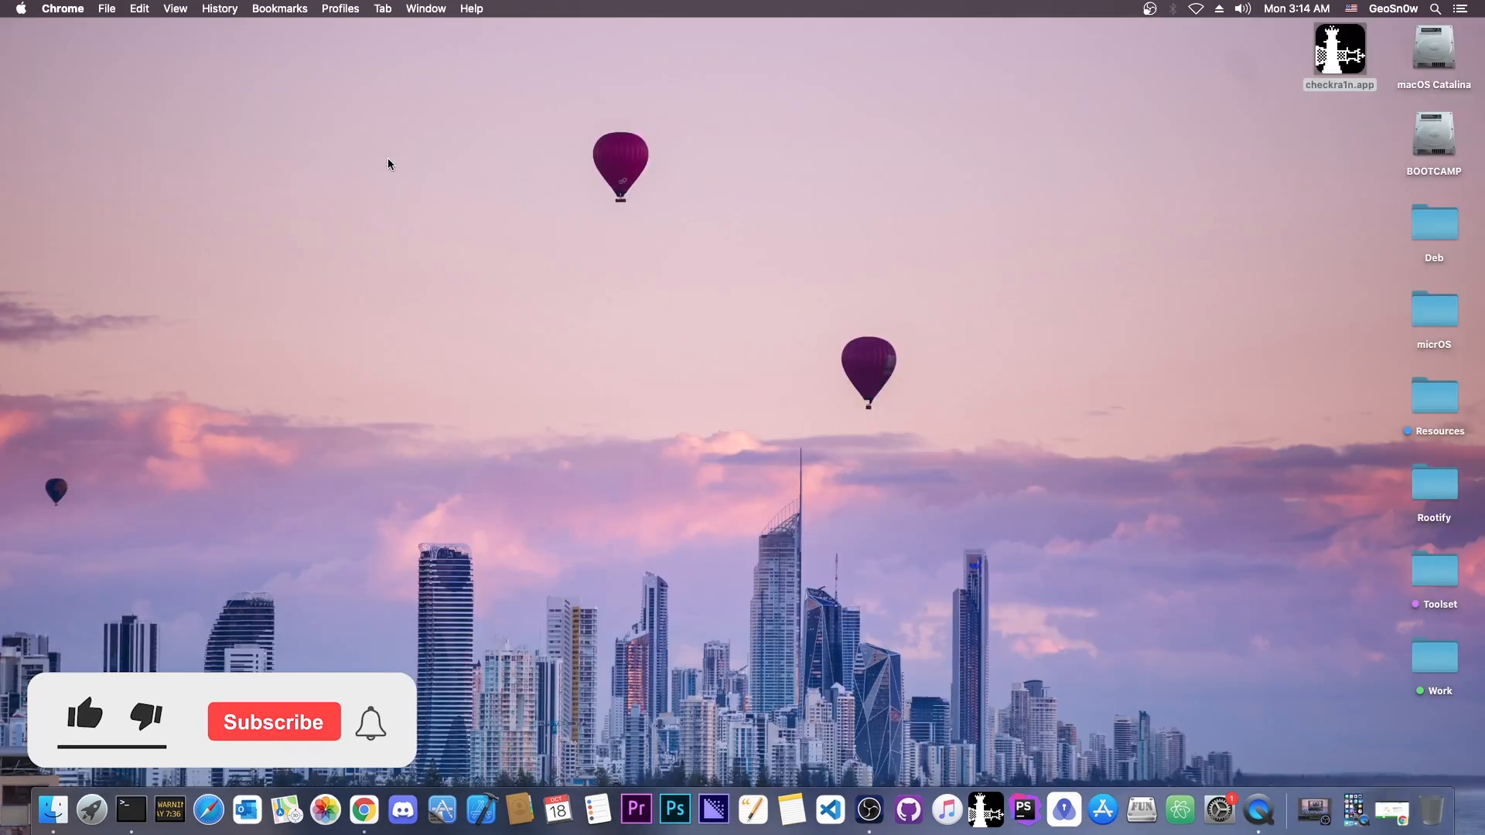
pyautogui.click(84, 716)
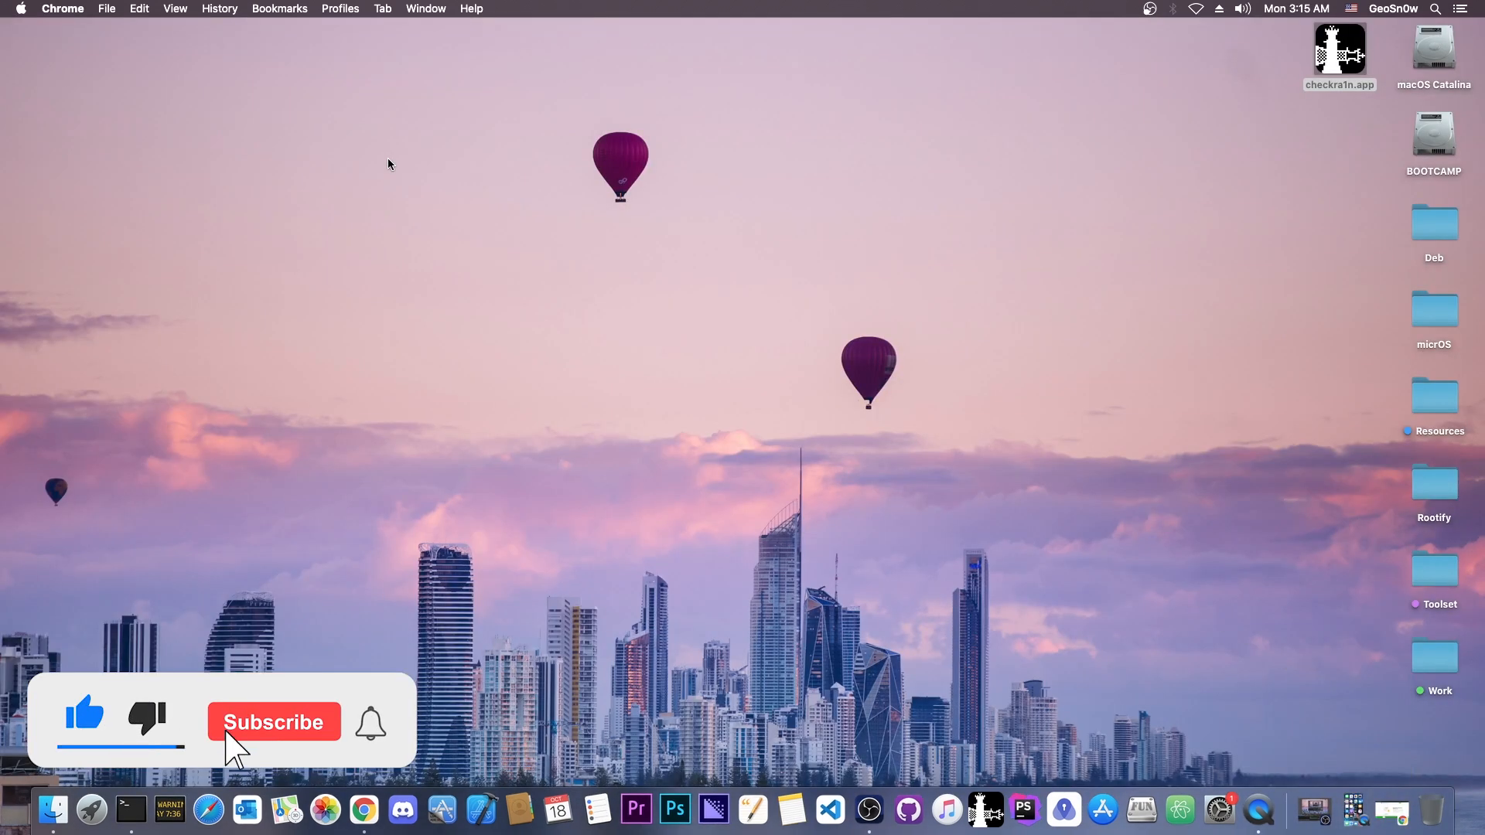
pyautogui.click(274, 722)
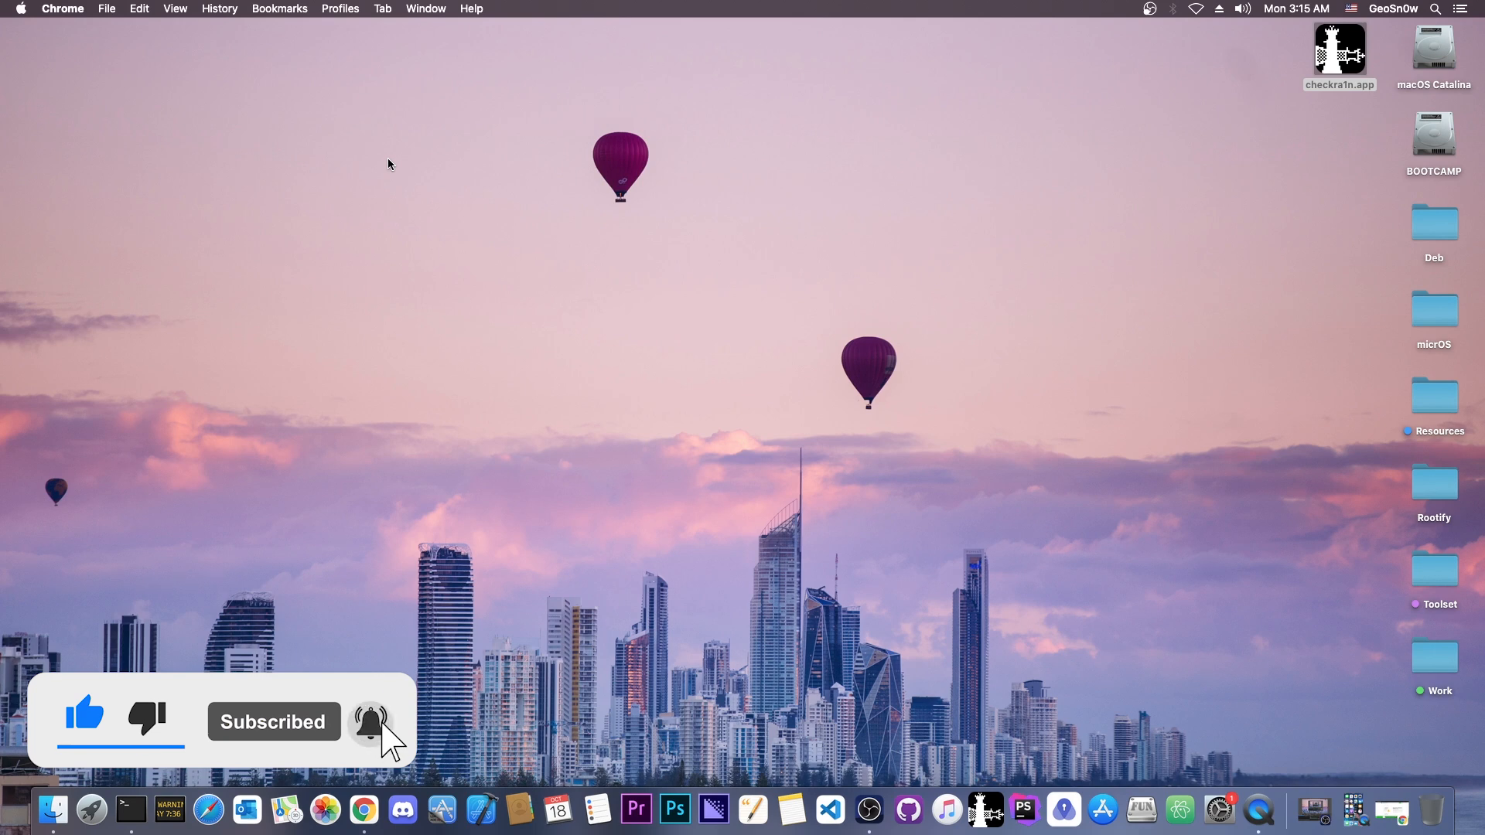